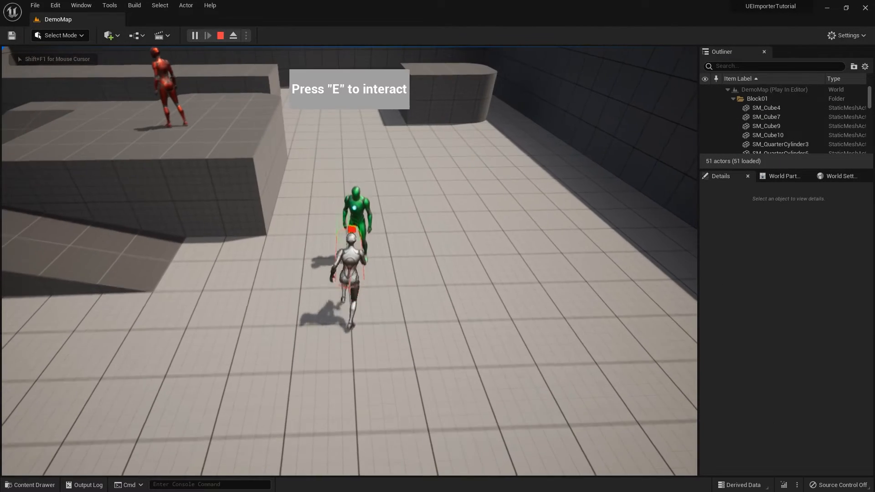
Talk to Kirian with E, answering 'No problem' then 'No idea' and advancing through his lines.
key("e")
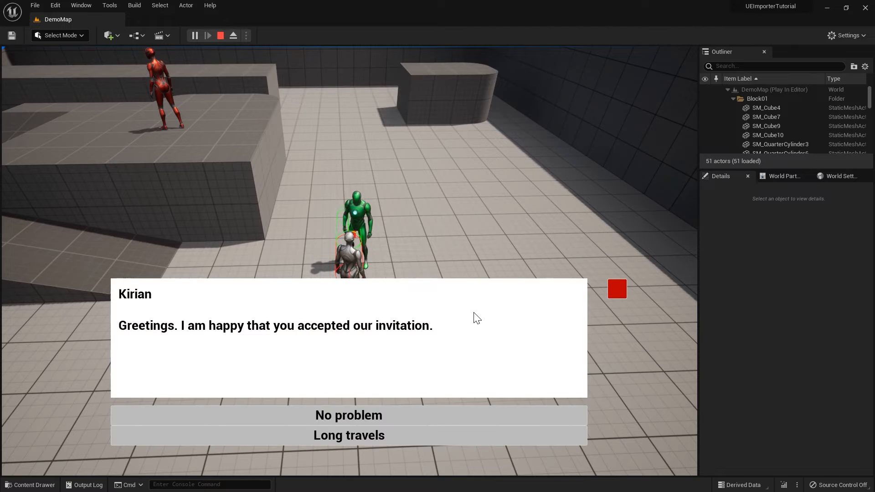
left_click(348, 416)
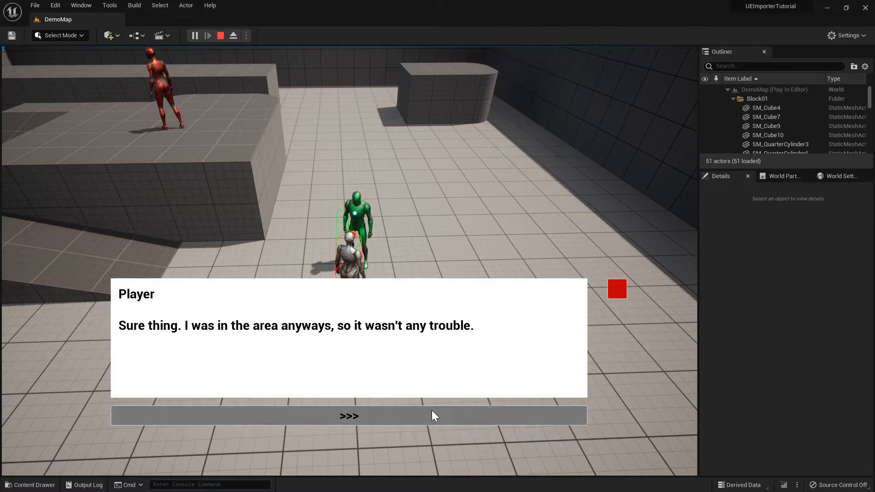
left_click(349, 416)
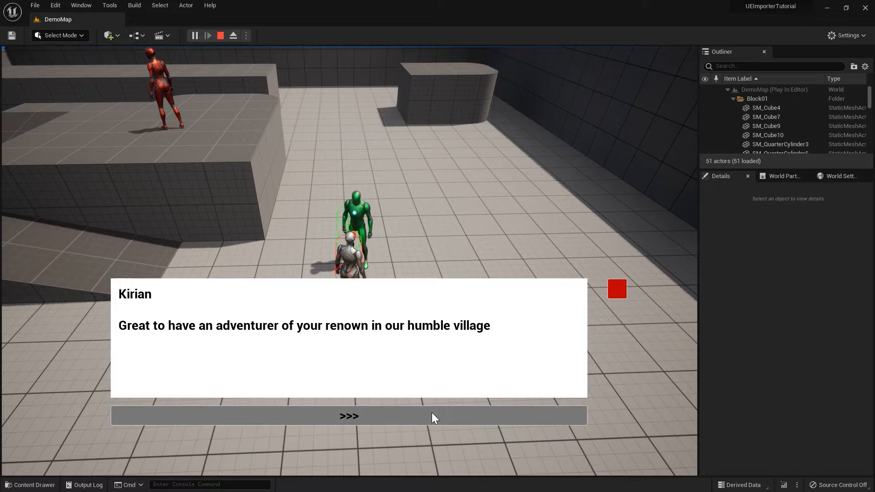
left_click(349, 416)
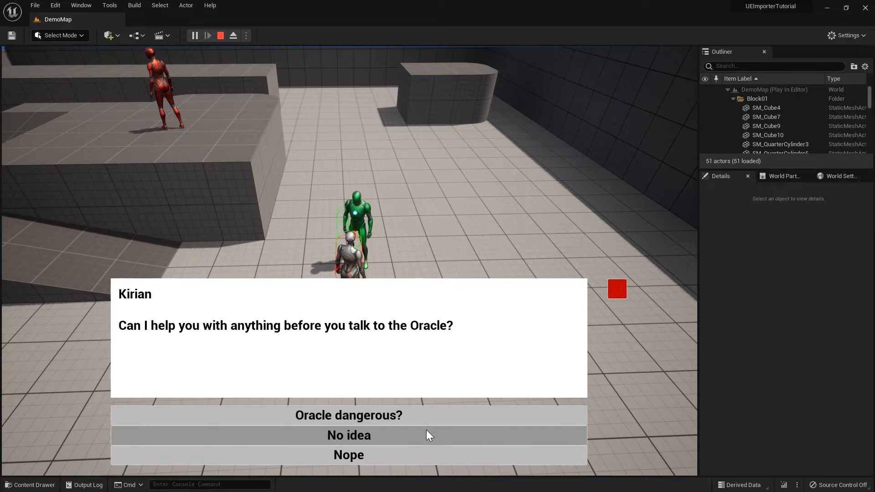
left_click(348, 435)
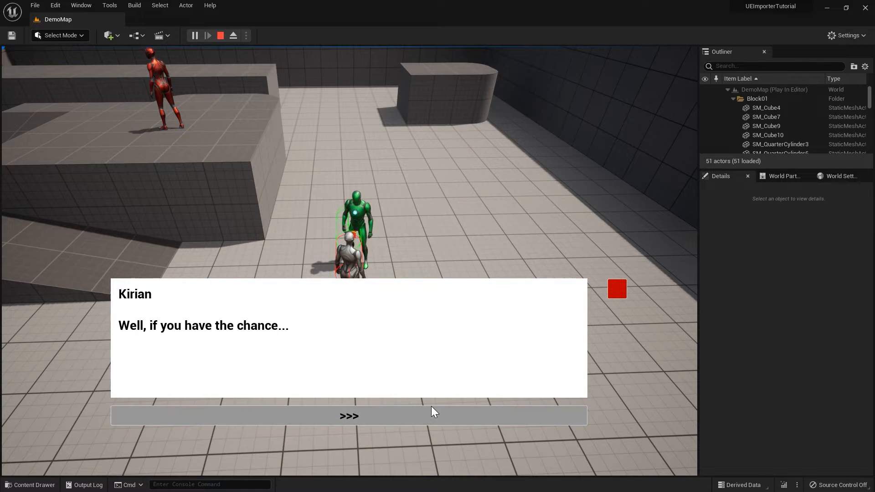
left_click(348, 415)
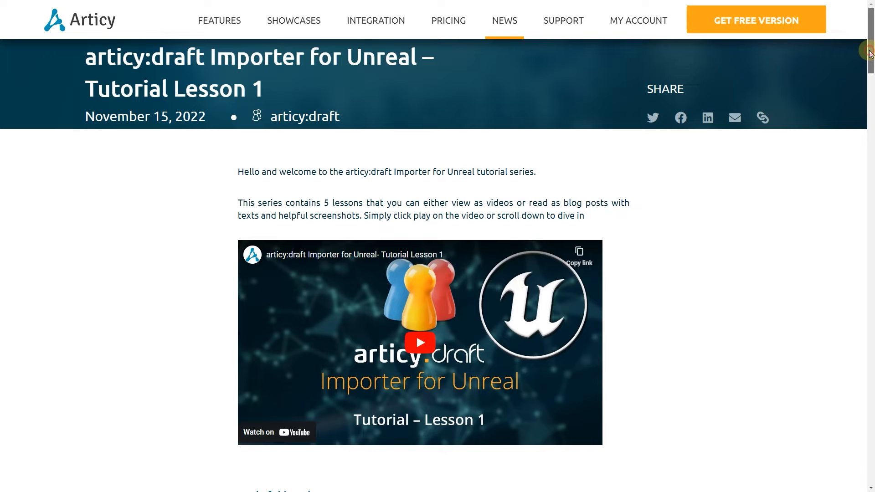
Read down the blog post and go to the articy:draft 3 FREE version page.
scroll("down", 3)
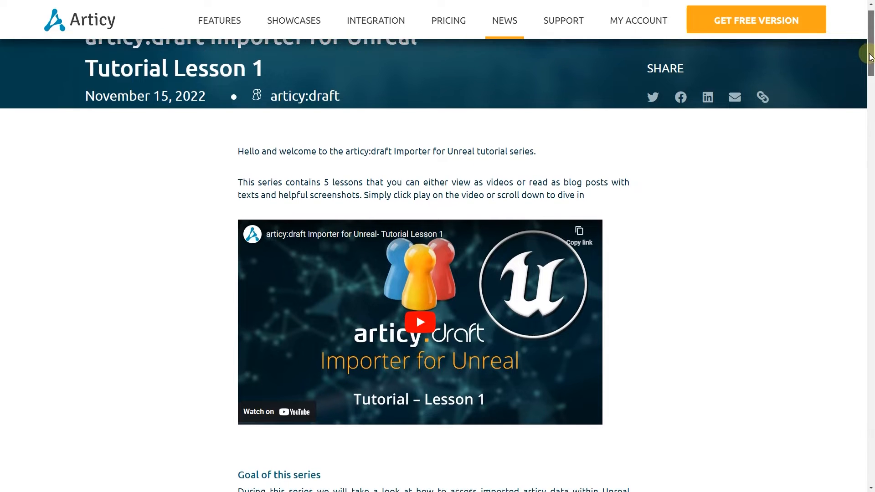
scroll("down", 3)
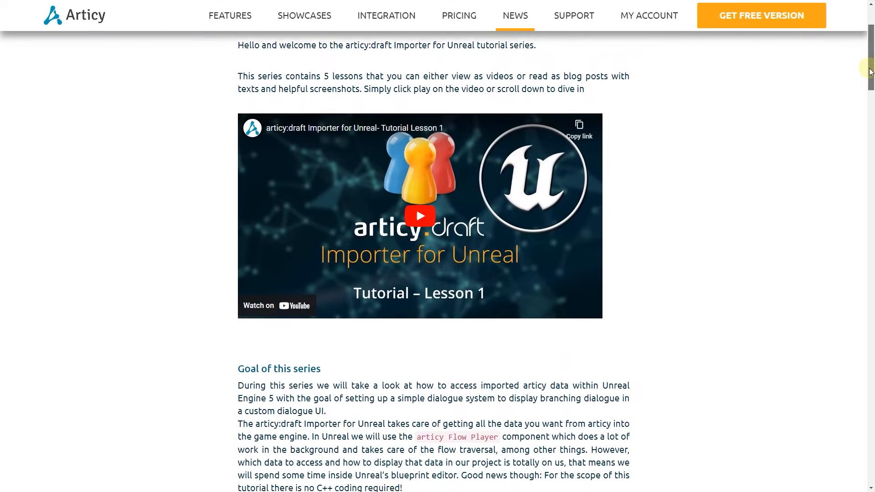
scroll("down", 3)
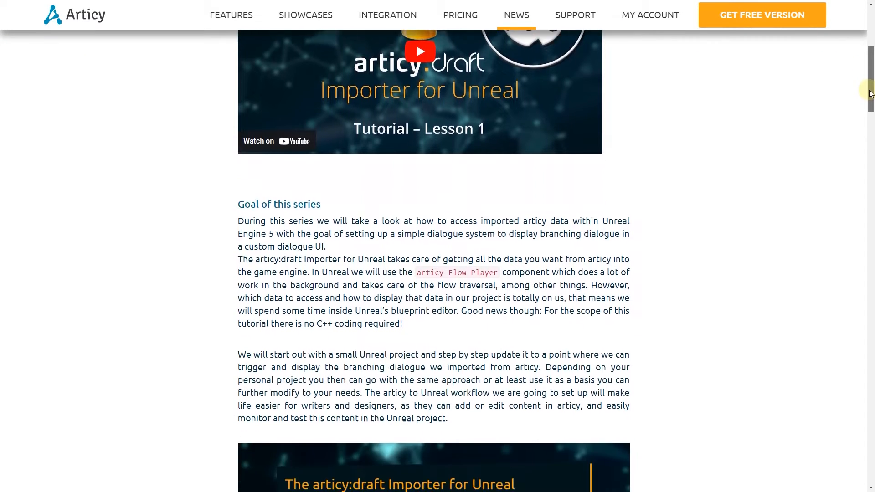
scroll("down", 3)
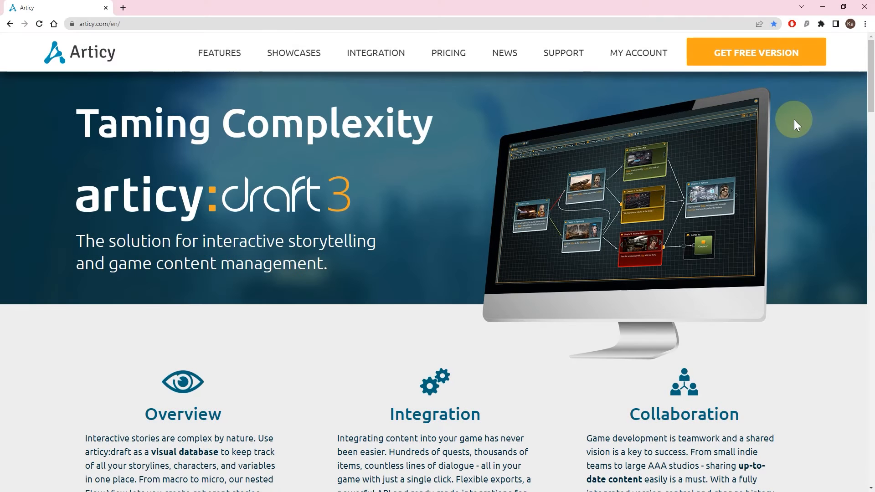
mouse_move(783, 123)
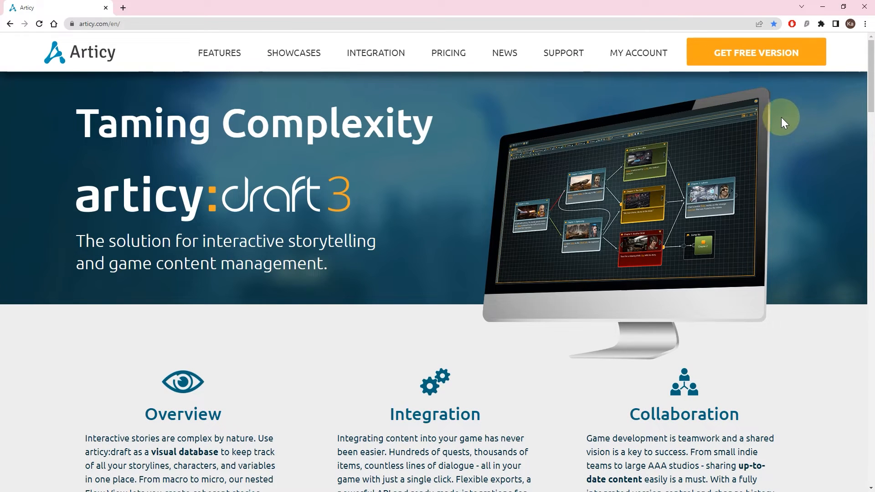
left_click(755, 53)
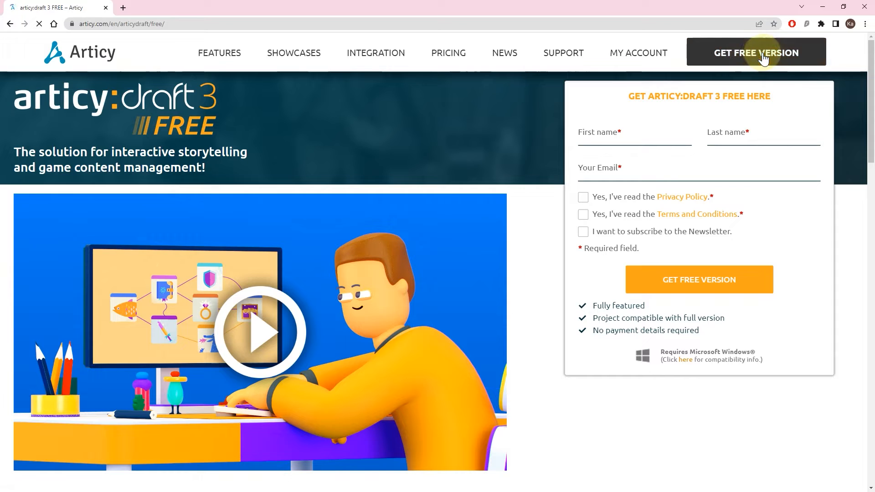
mouse_move(534, 218)
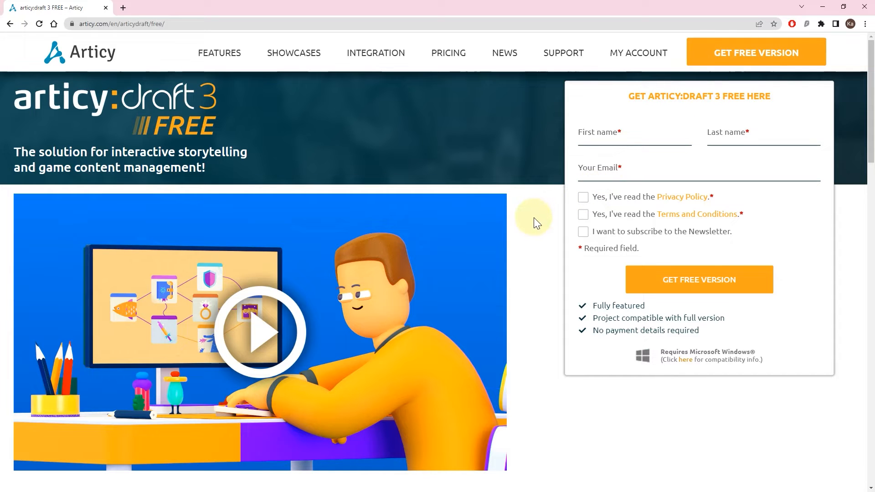
Browse down the articy:draft 3 FREE page toward the Lesson 1 video link.
scroll("down", 3)
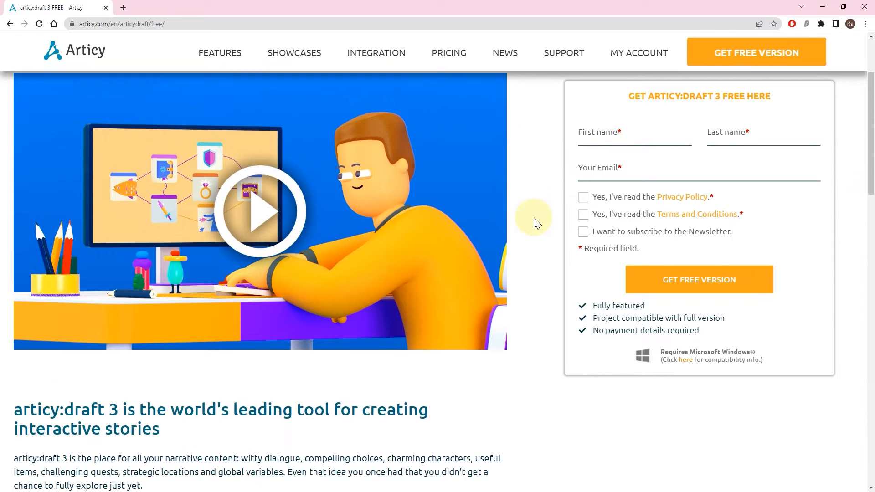
scroll("down", 3)
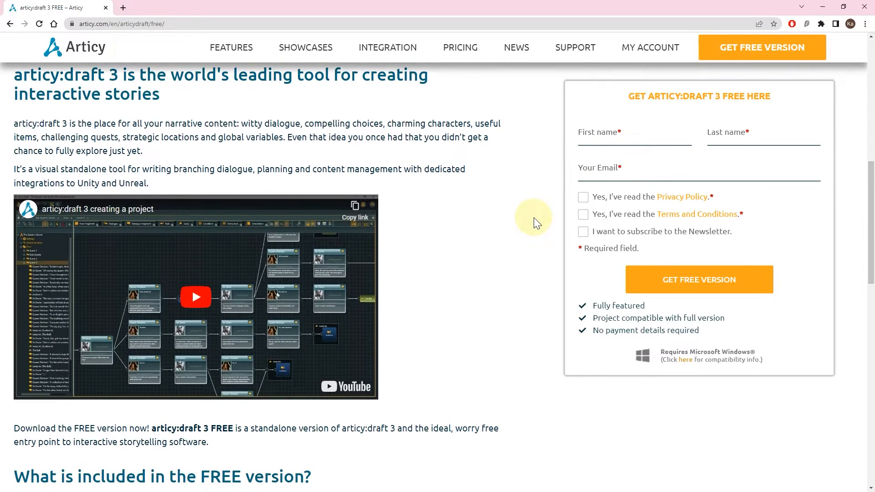
scroll("down", 3)
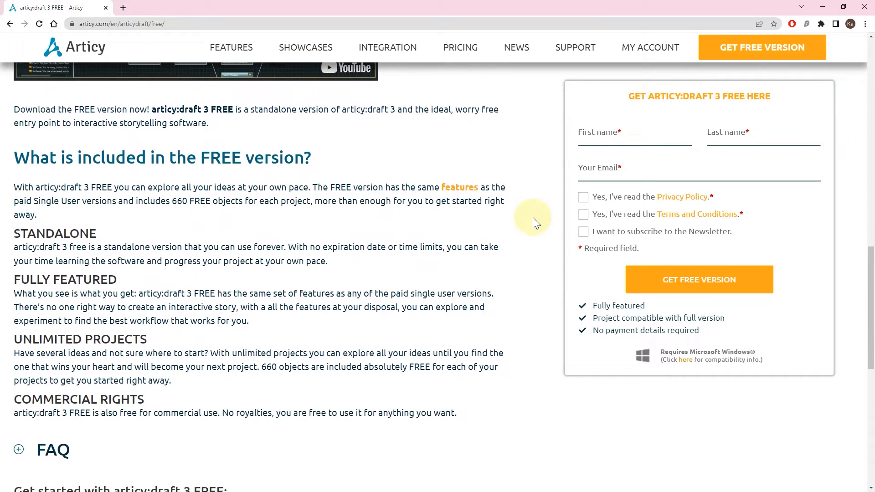
scroll("down", 3)
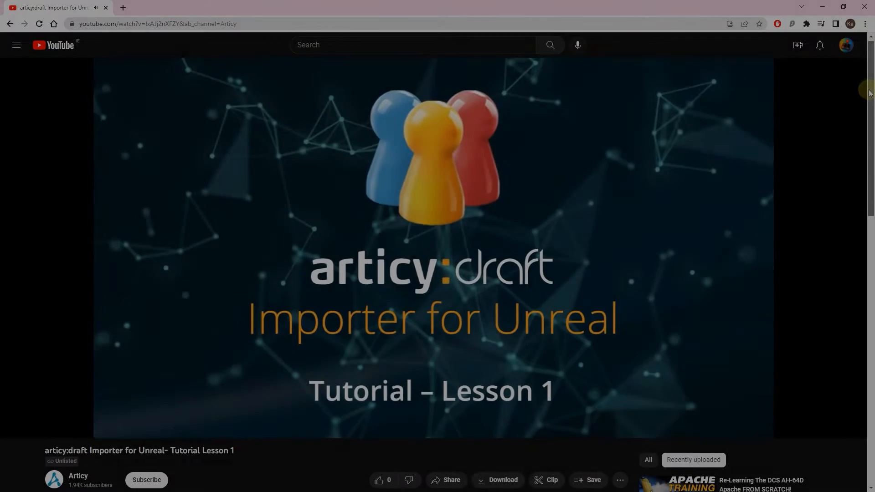
Reveal the Lesson 1 video's description and its download links.
scroll("down", 3)
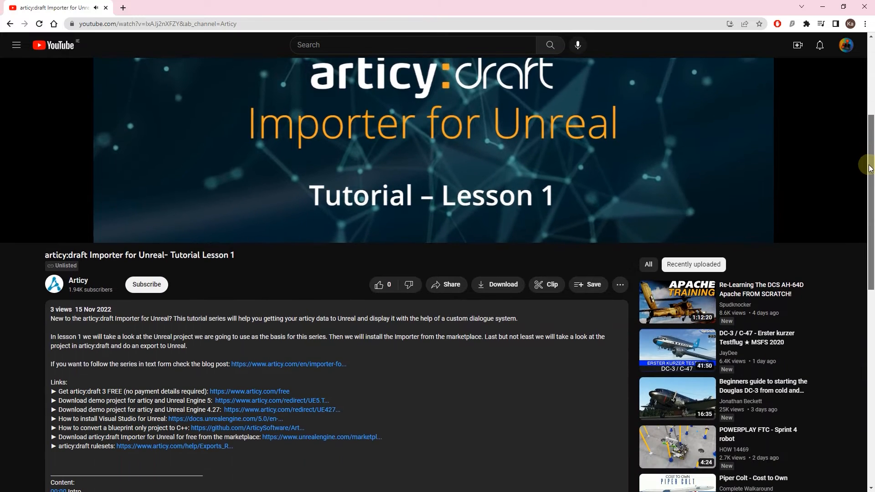
scroll("down", 3)
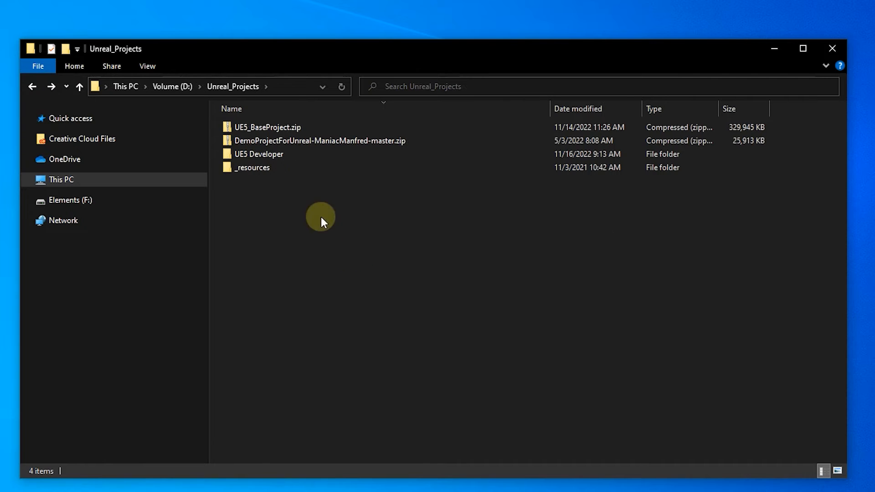
Extract UE5_BaseProject.zip with 7-Zip into a UE5_BaseProject folder and enter it.
right_click(267, 127)
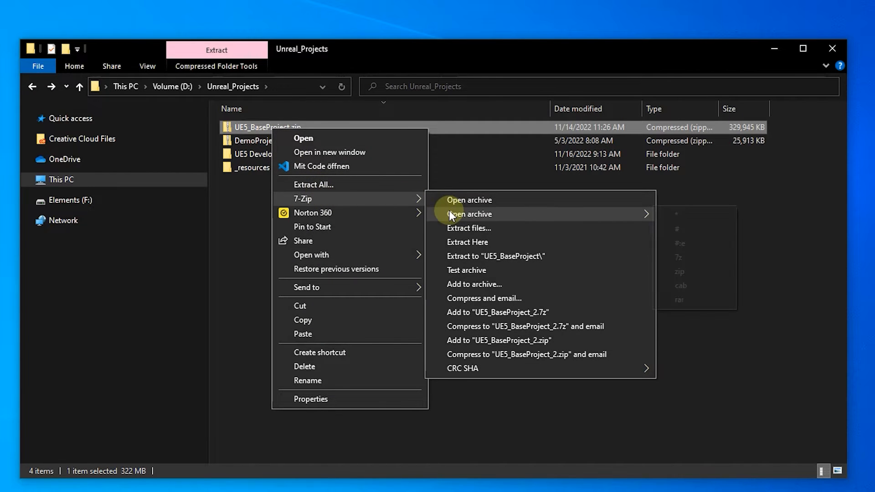
left_click(467, 242)
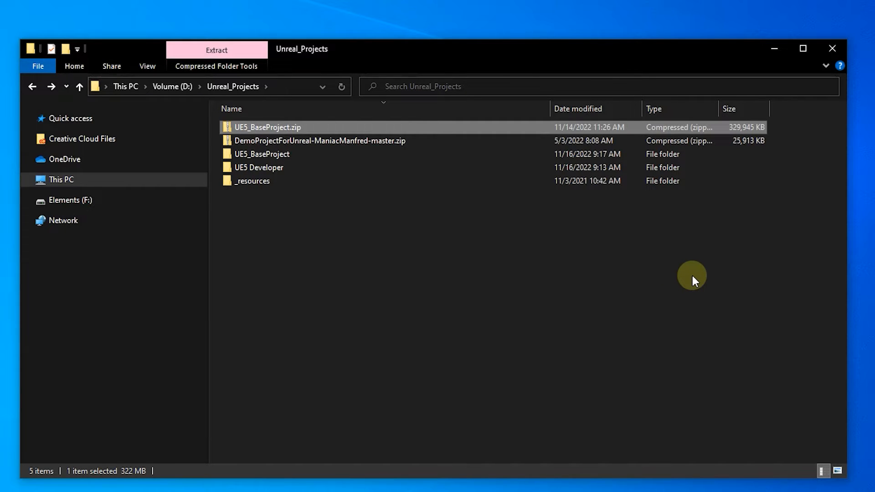
double_click(262, 154)
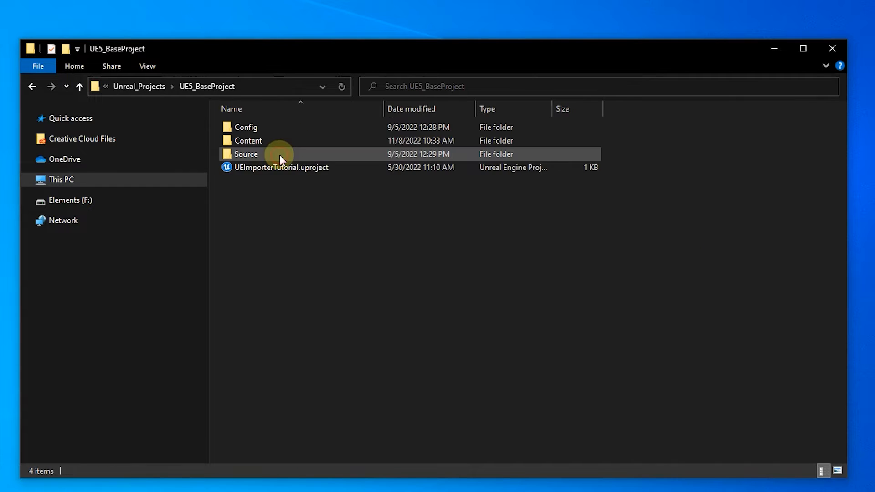
left_click(347, 212)
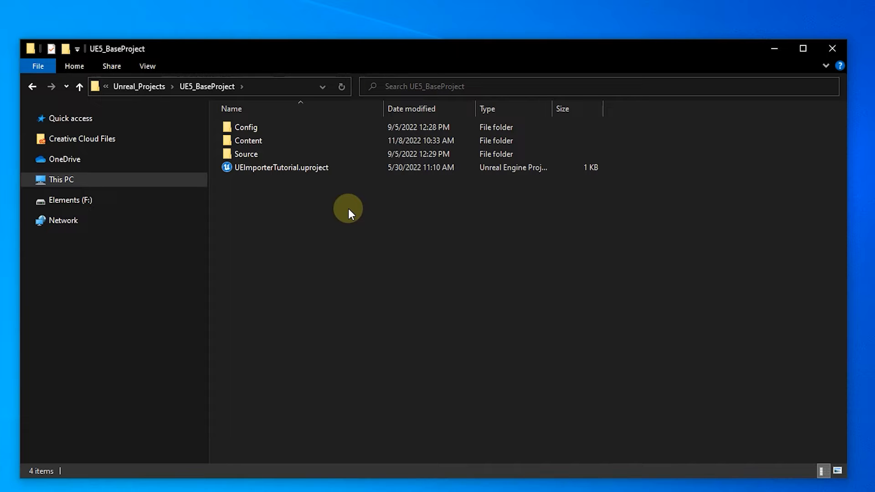
mouse_move(326, 192)
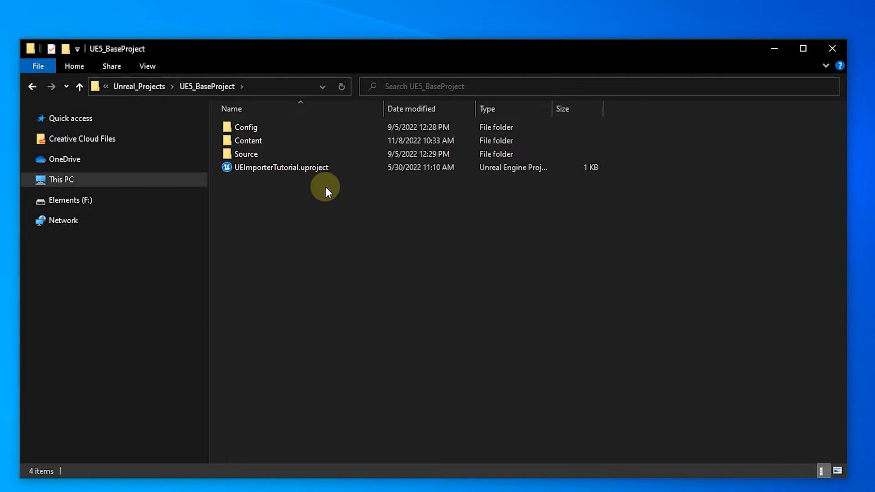
Switch UEImporterTutorial.uproject's Unreal Engine version, keeping 5.0.
right_click(281, 168)
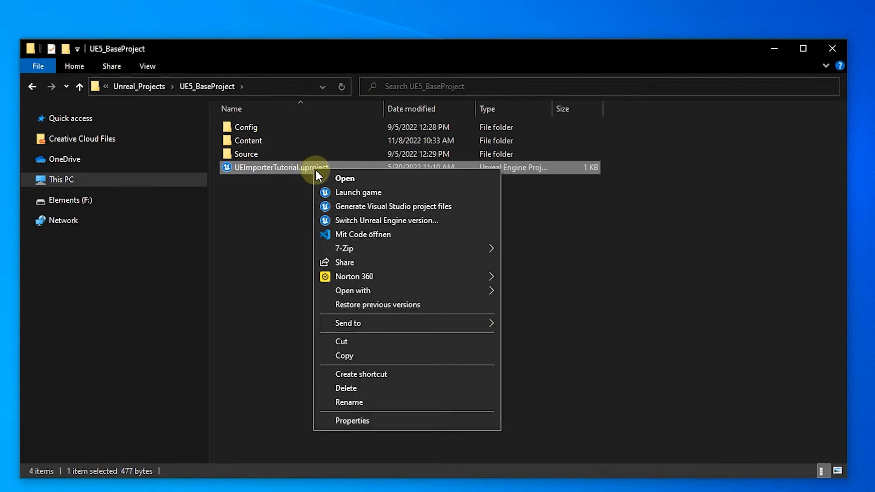
left_click(385, 220)
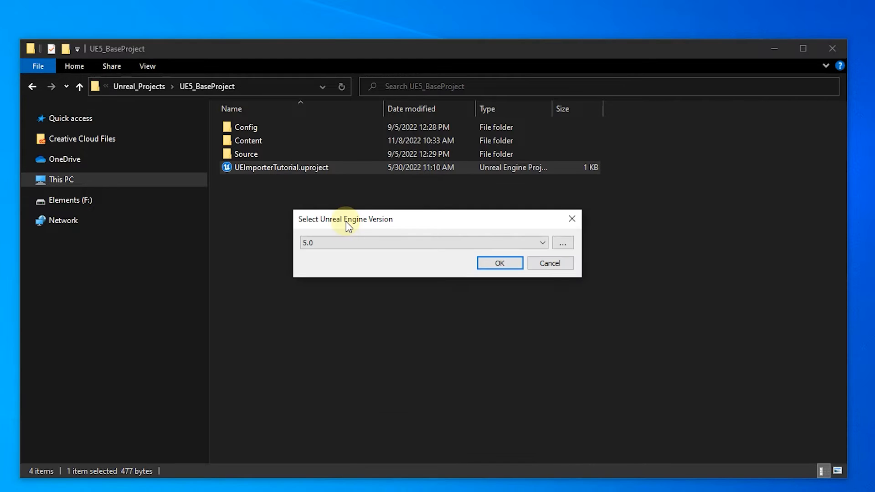
left_click(548, 263)
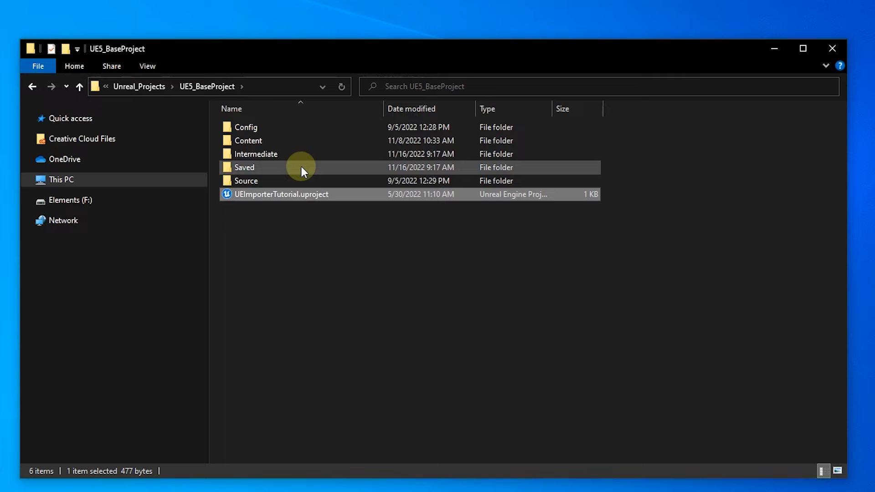
Launch UEImporterTutorial.uproject, agreeing to rebuild the missing modules.
double_click(281, 194)
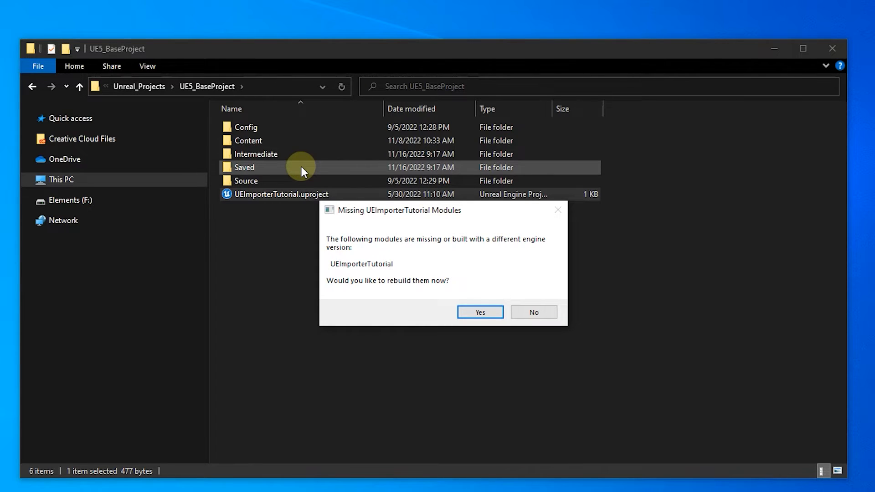
mouse_move(372, 347)
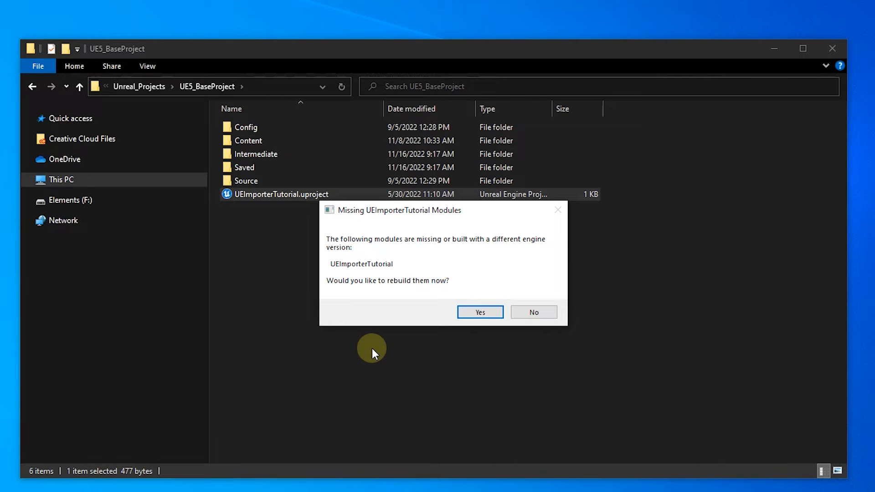
mouse_move(444, 326)
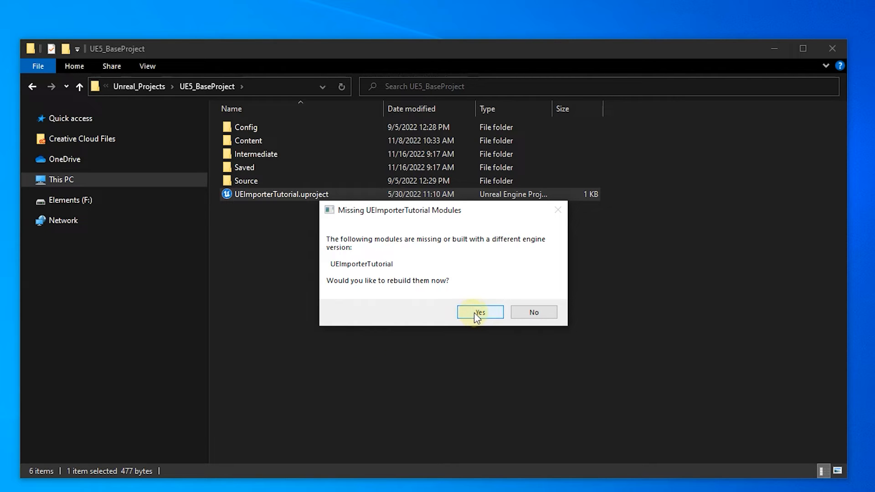
left_click(480, 312)
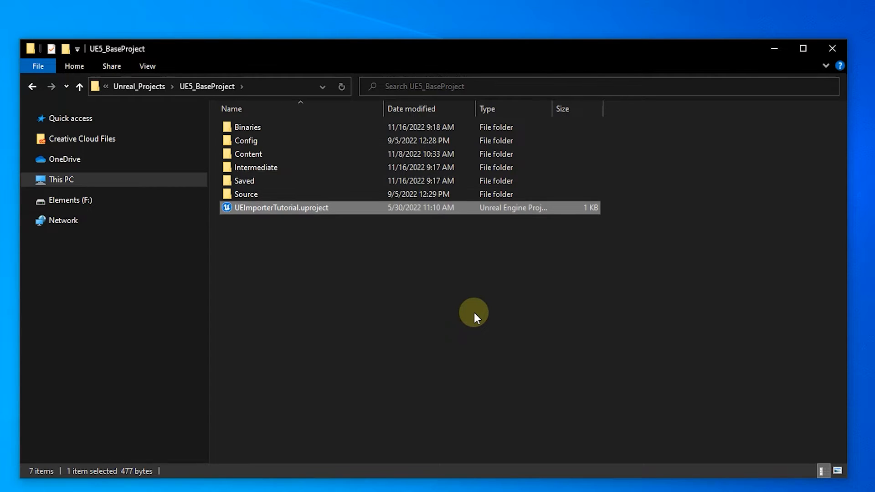
mouse_move(282, 208)
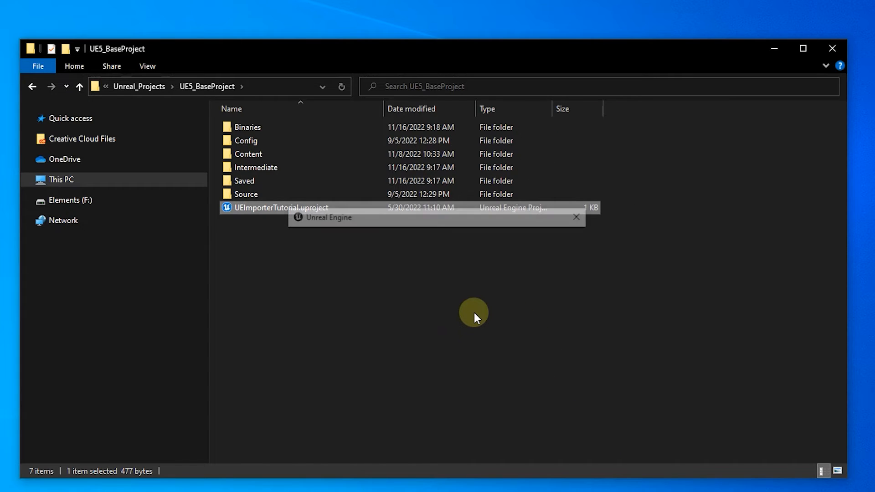
double_click(282, 208)
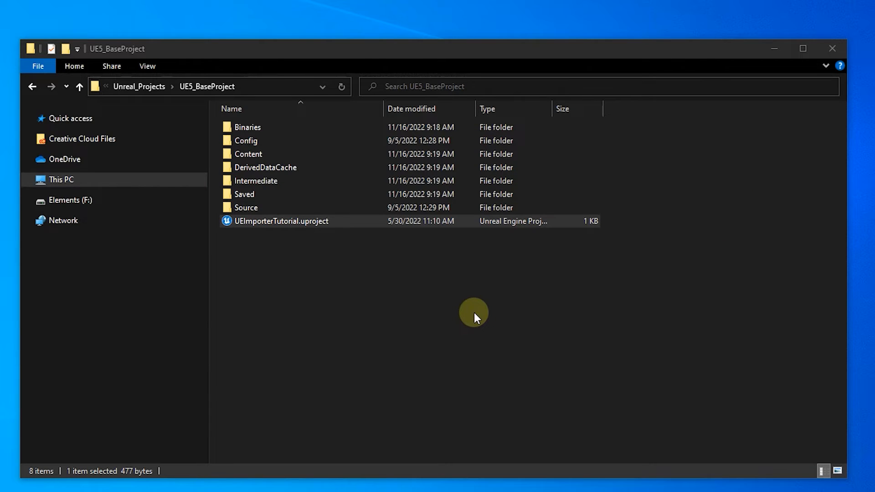
double_click(282, 221)
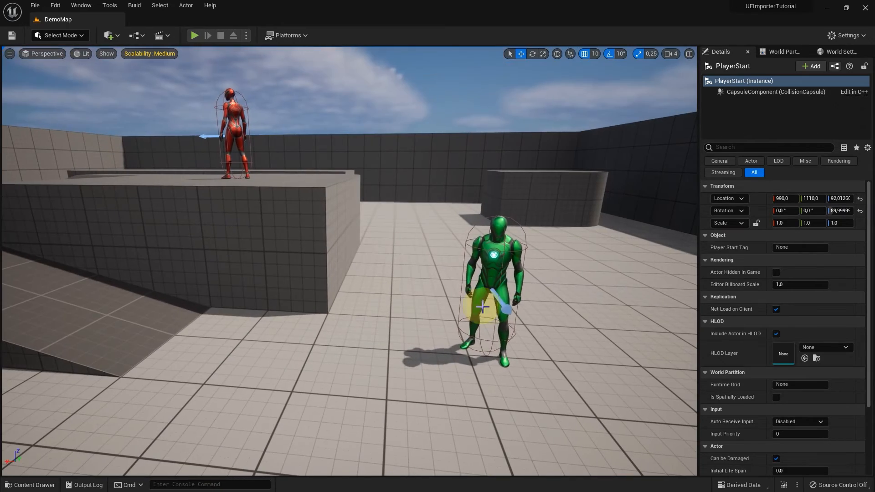
Select the green NPC to inspect its dialogue Details, then show the _Demo content folder.
left_click(491, 268)
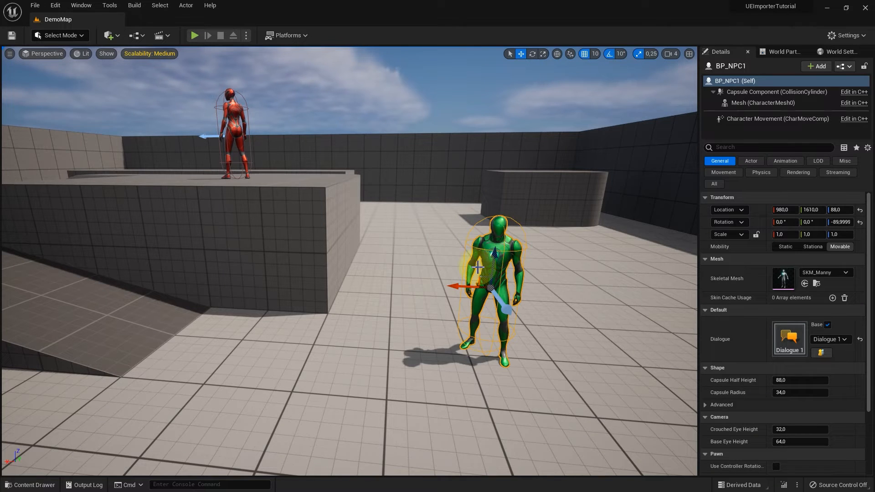
left_click(229, 131)
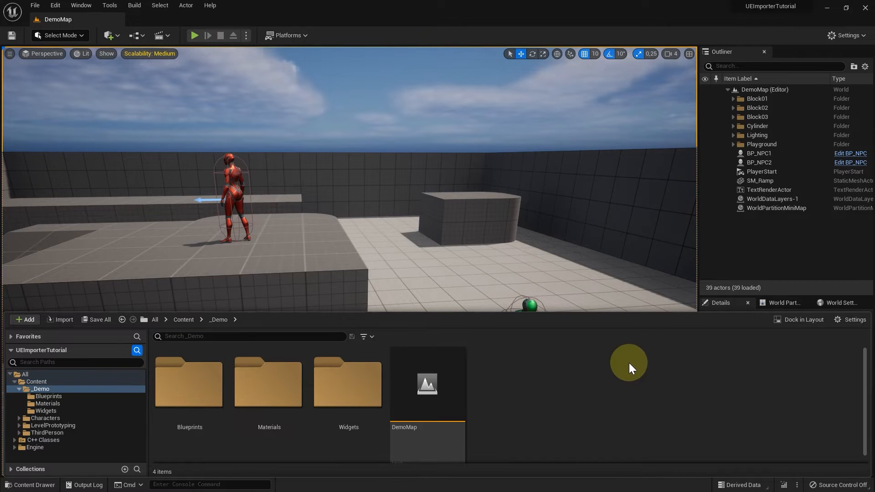
Test-play the level to see the NPC's default dialogue line, then stop play.
left_click(194, 36)
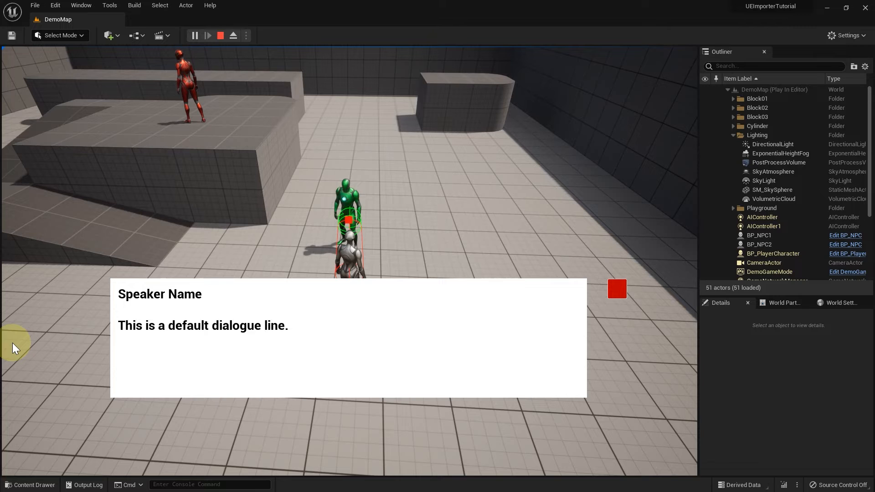
left_click(220, 35)
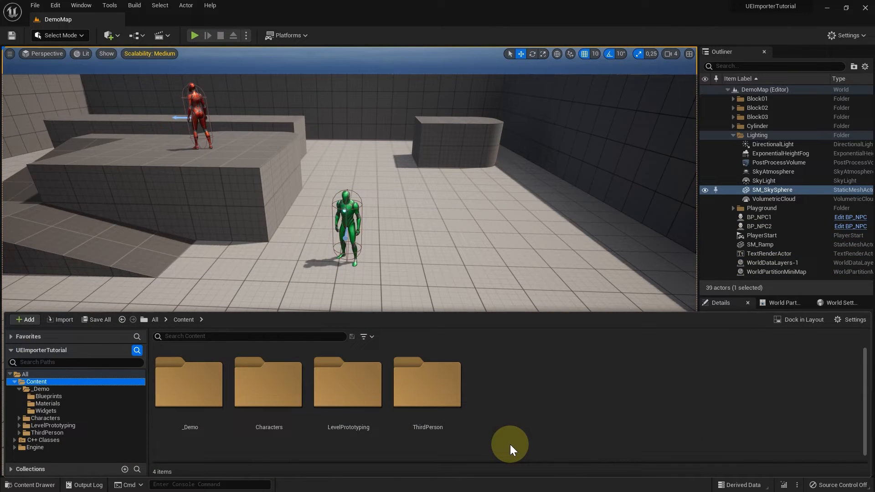
Navigate into _Demo > Blueprints and select the BP_NPC blueprint.
left_click(189, 382)
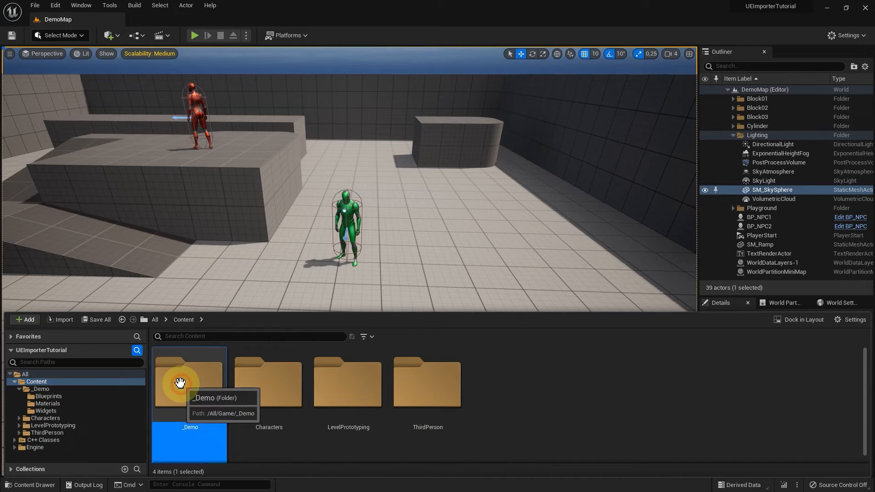
double_click(189, 382)
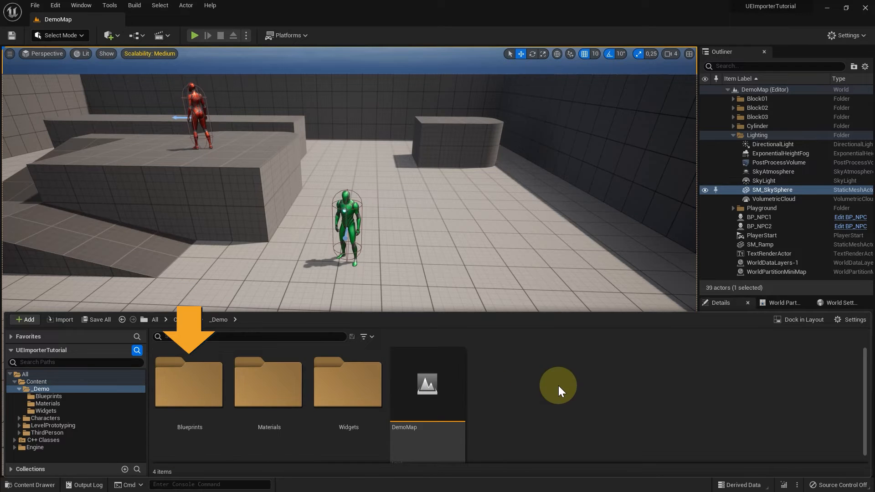
double_click(189, 383)
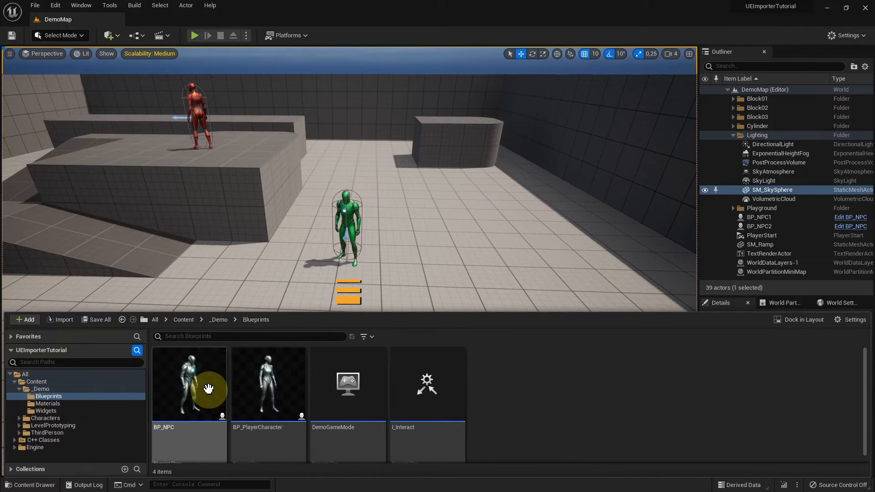
left_click(347, 383)
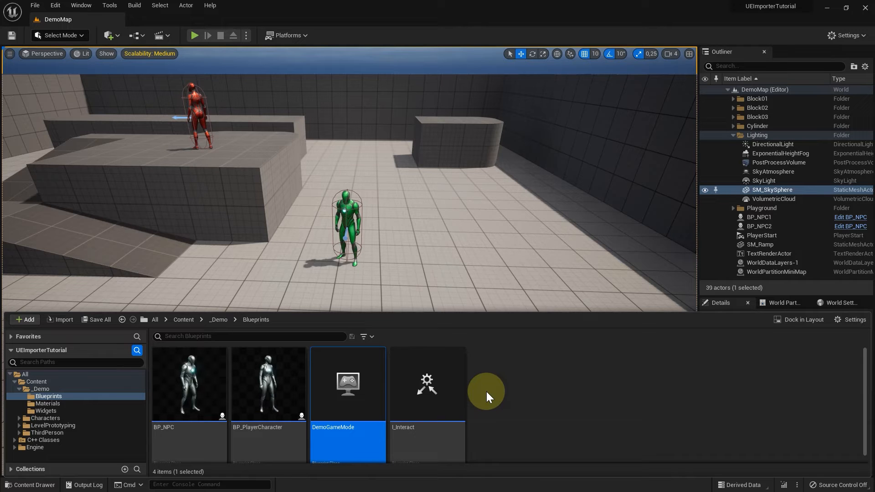
mouse_move(846, 36)
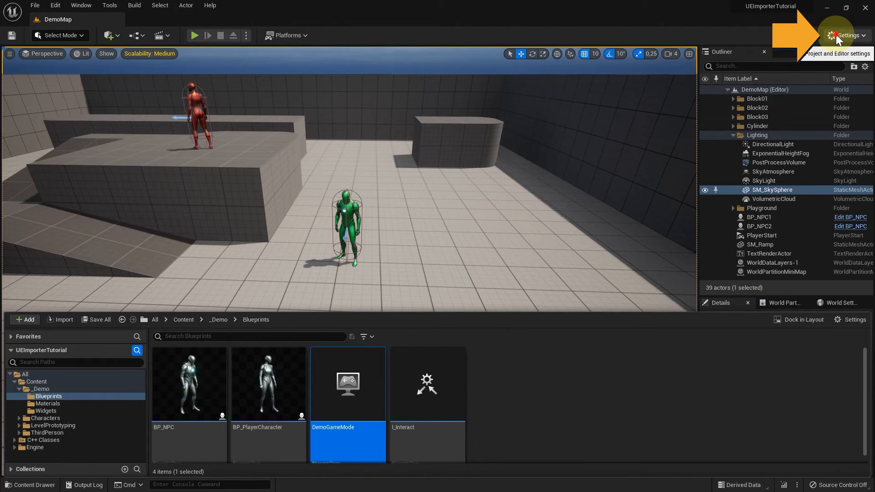
left_click(845, 36)
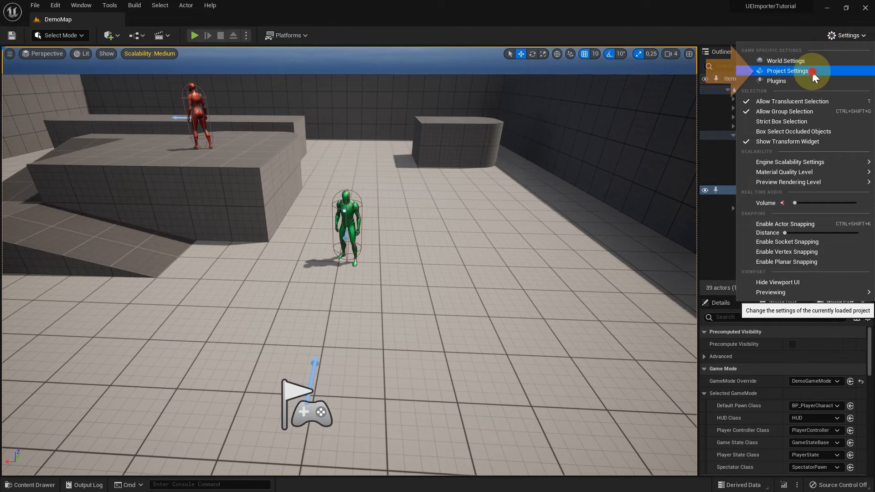
left_click(788, 71)
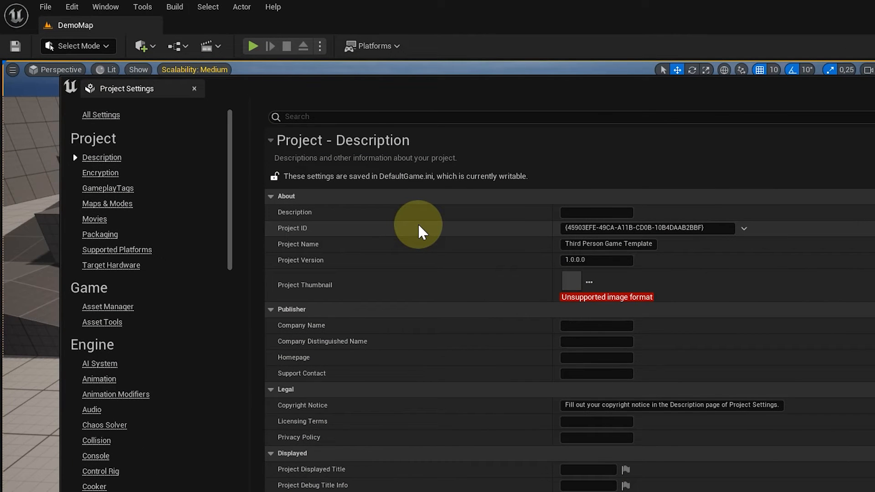
left_click(108, 203)
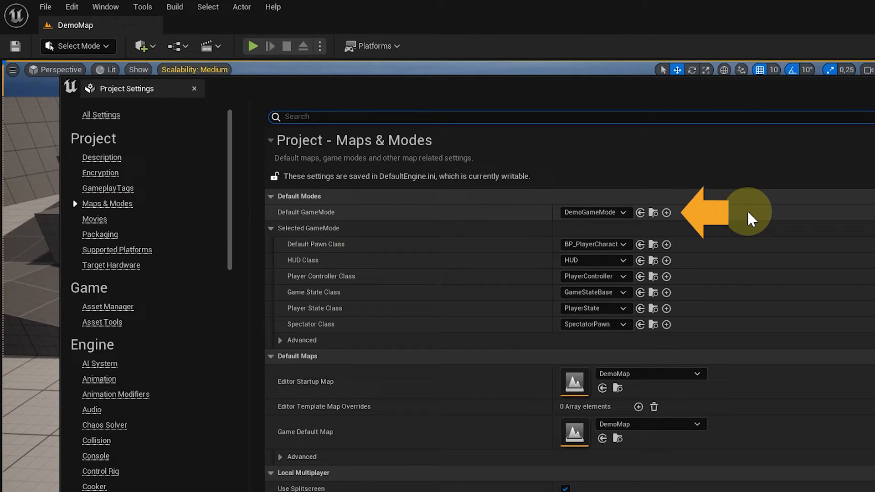
mouse_move(750, 238)
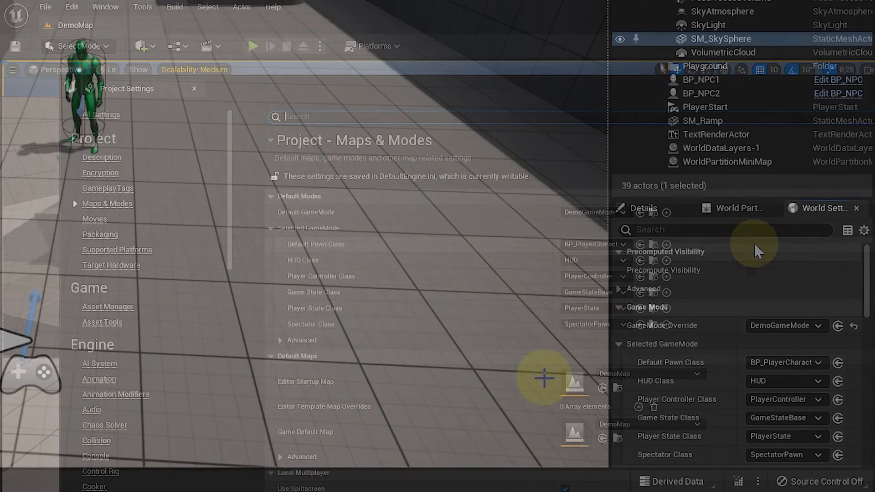
left_click(194, 89)
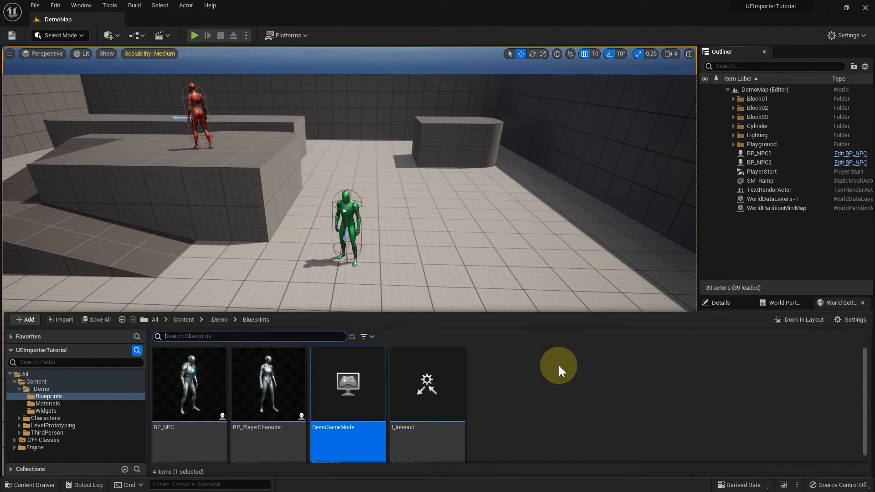
mouse_move(347, 366)
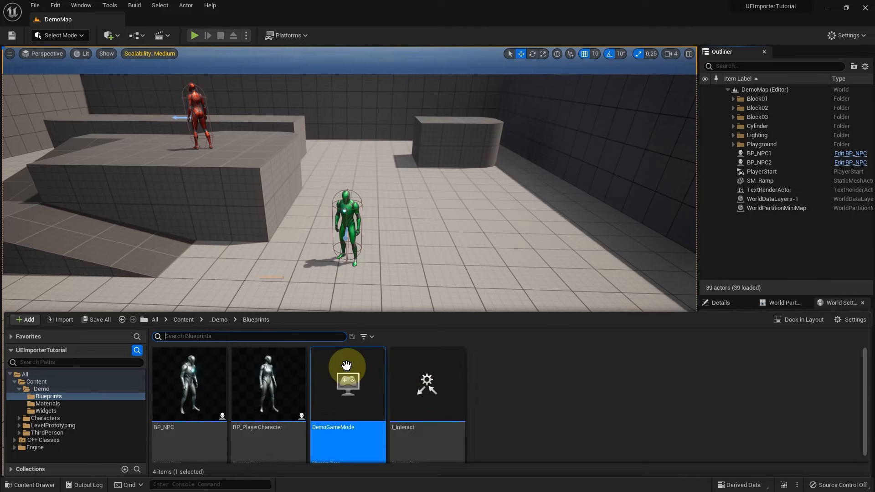
Open BP_PlayerCharacter to review its Event Graph, then return to the DemoMap level.
left_click(268, 384)
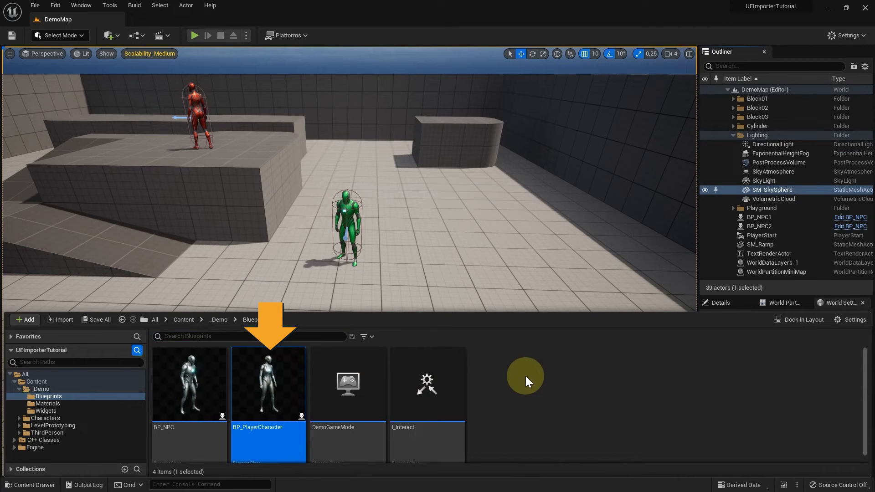
mouse_move(489, 381)
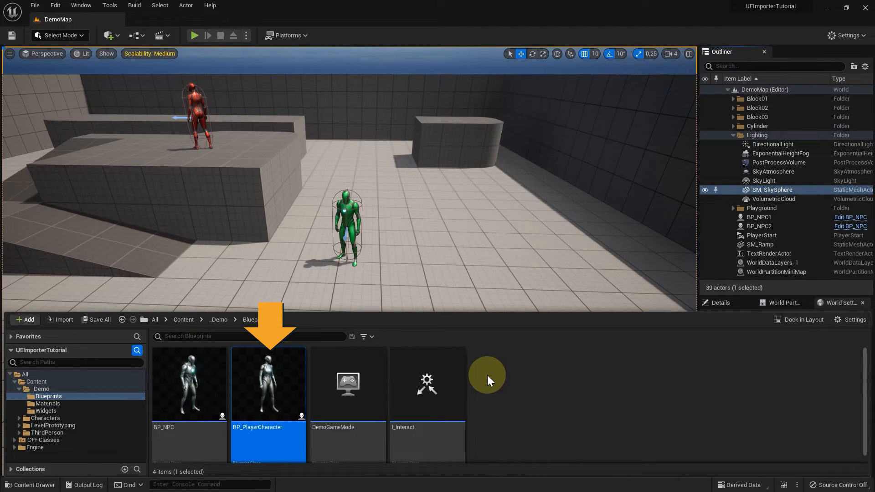
mouse_move(262, 382)
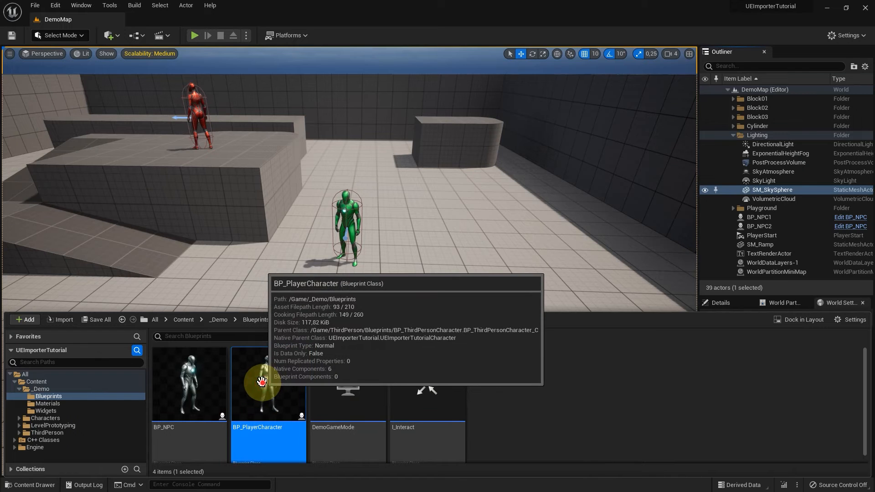
double_click(268, 383)
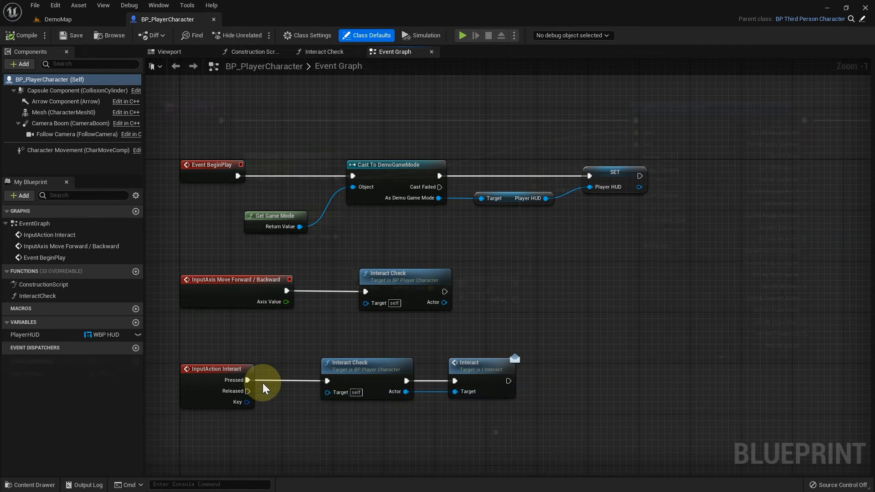
left_click(324, 51)
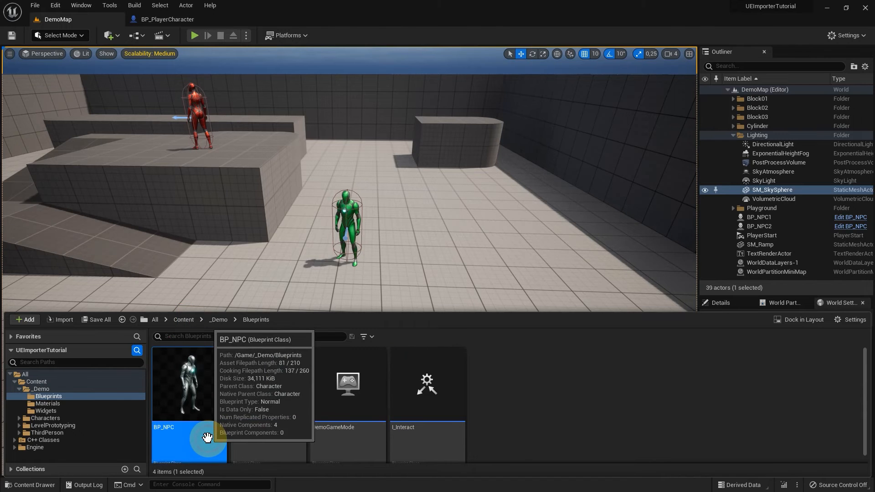
Open BP_NPC for editing and show DemoGameMode's End Dialogue graph.
double_click(189, 385)
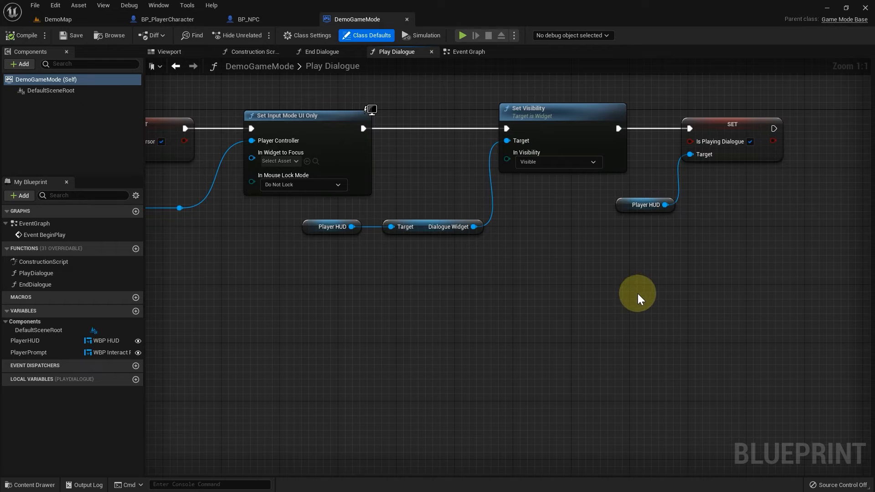
mouse_move(407, 99)
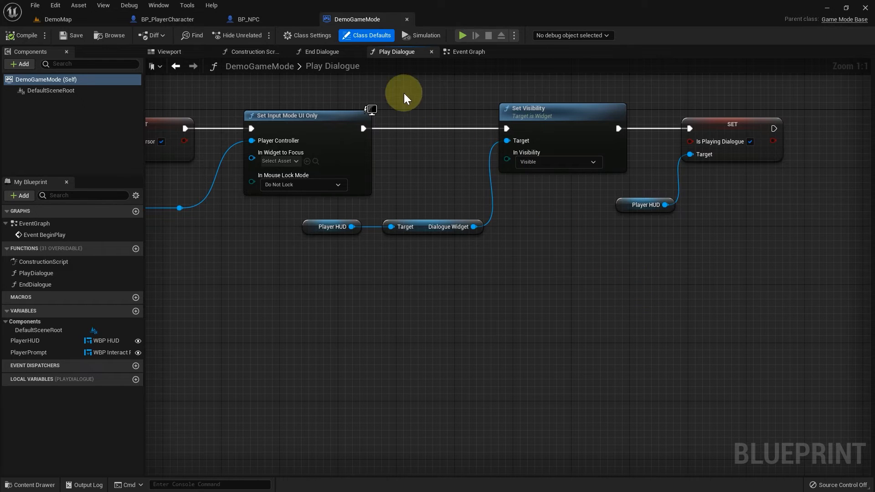
left_click(323, 51)
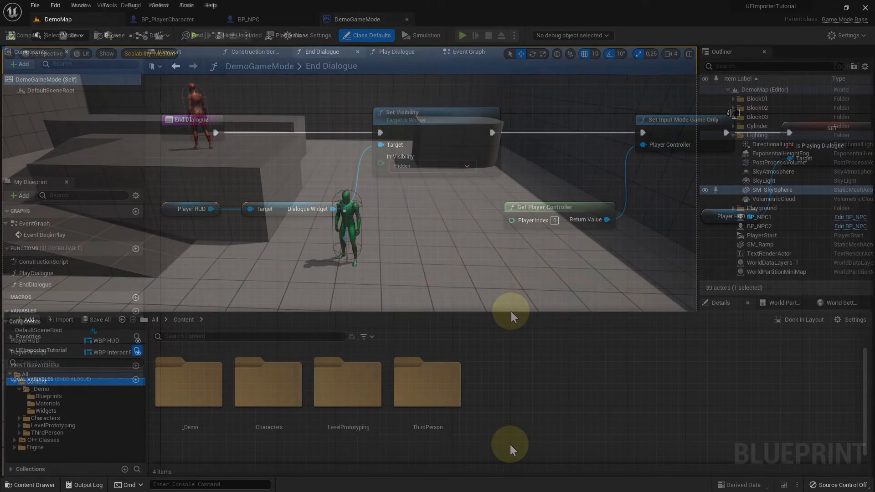
Return to the DemoMap level editor tab.
left_click(407, 19)
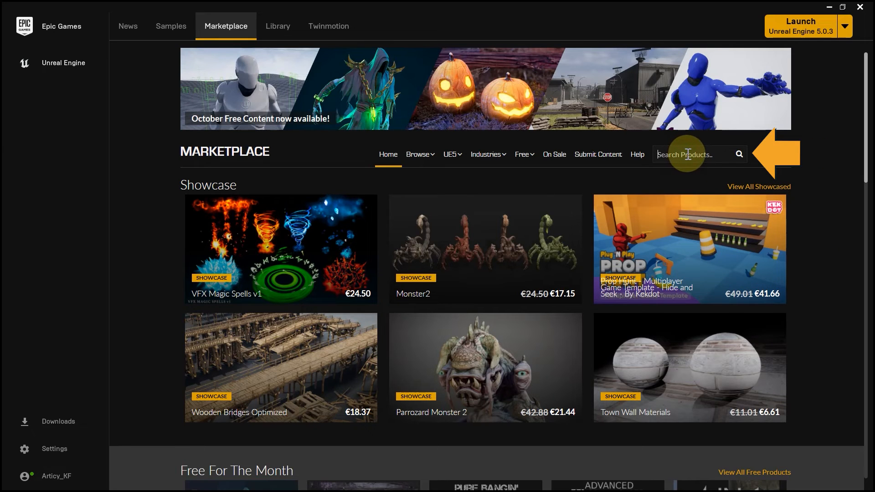
Find the articy:draft Importer in the Marketplace, claim it free and install it to engine 5.0.3.
type("articy")
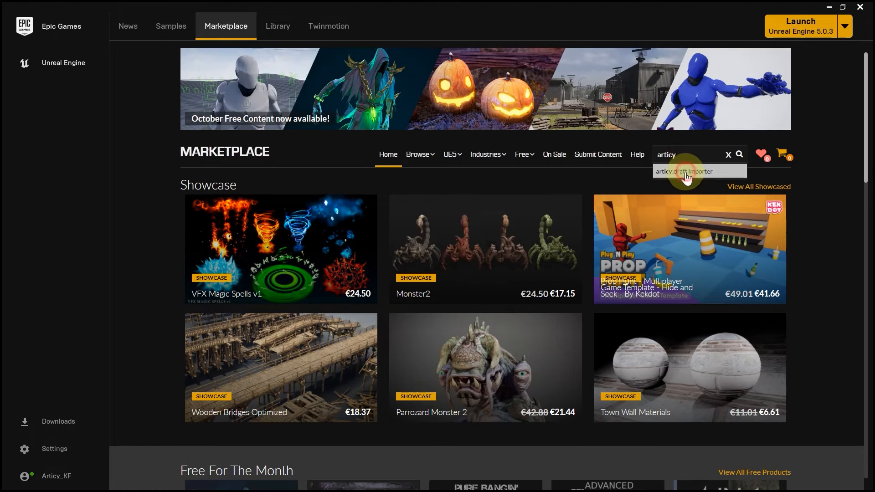
left_click(684, 172)
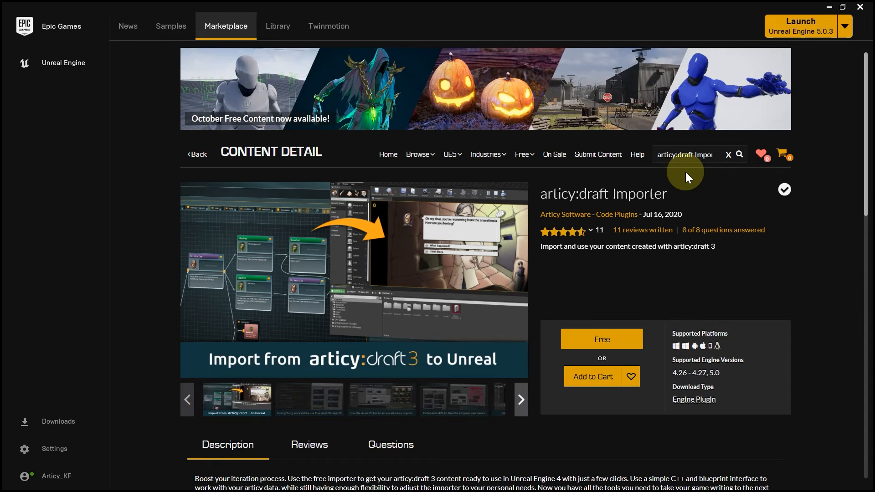
mouse_move(804, 228)
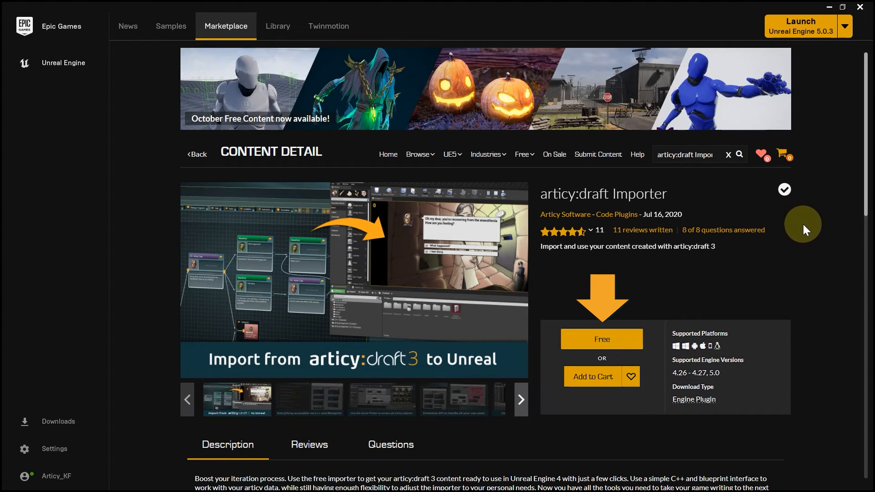
mouse_move(809, 237)
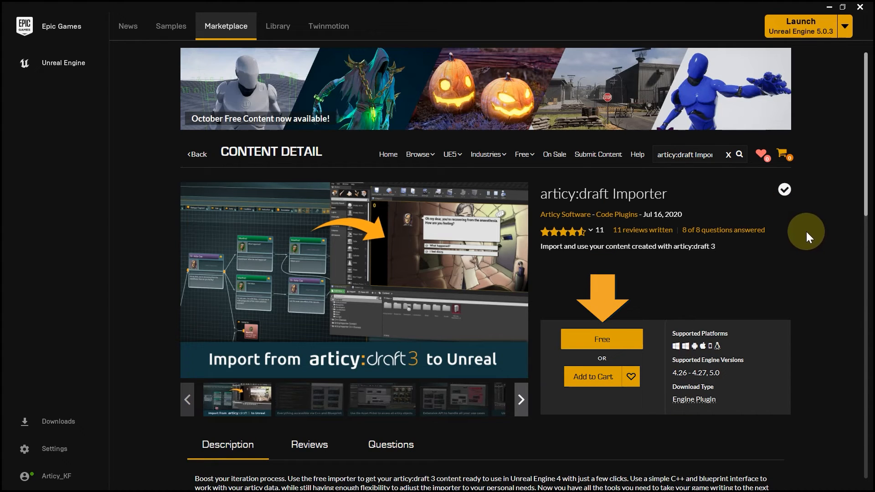
left_click(601, 339)
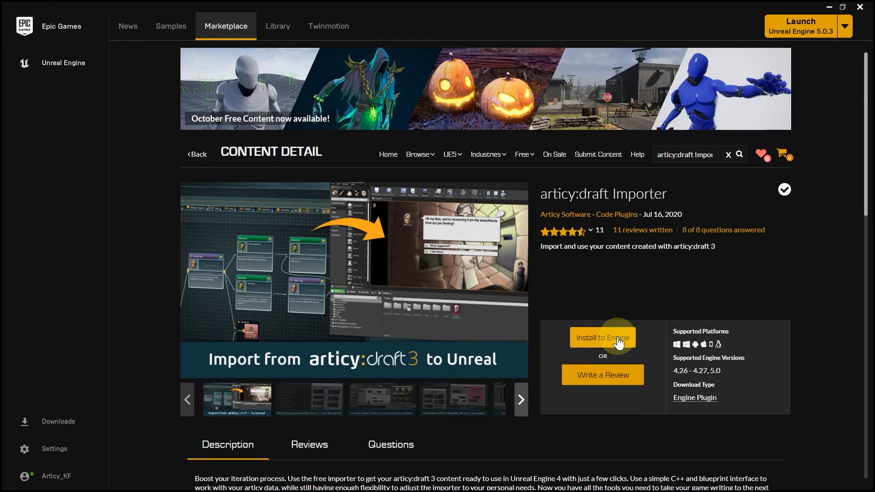
left_click(277, 25)
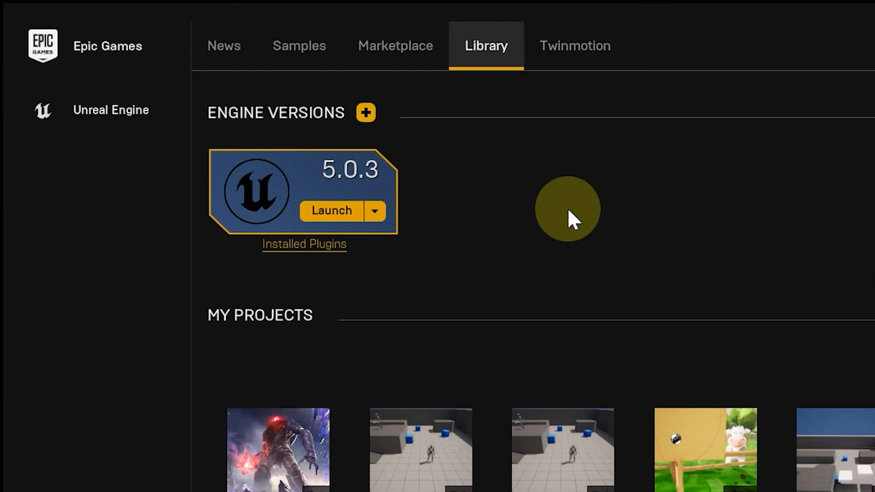
mouse_move(332, 257)
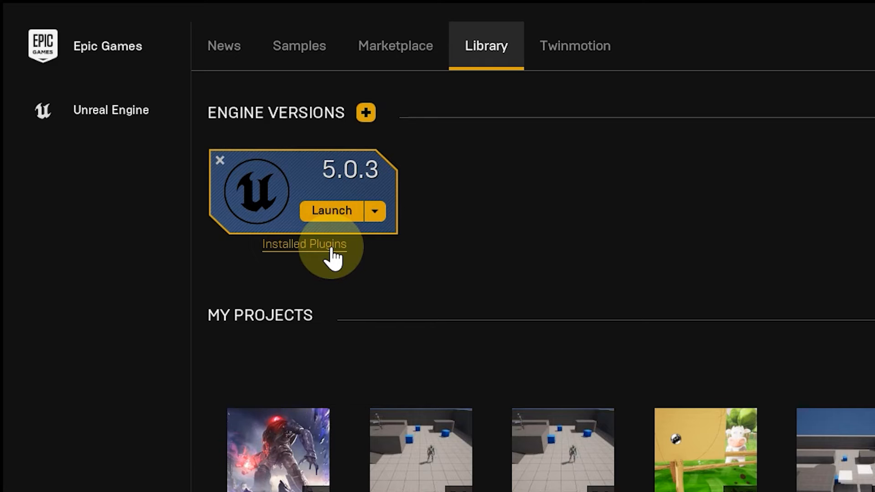
left_click(303, 244)
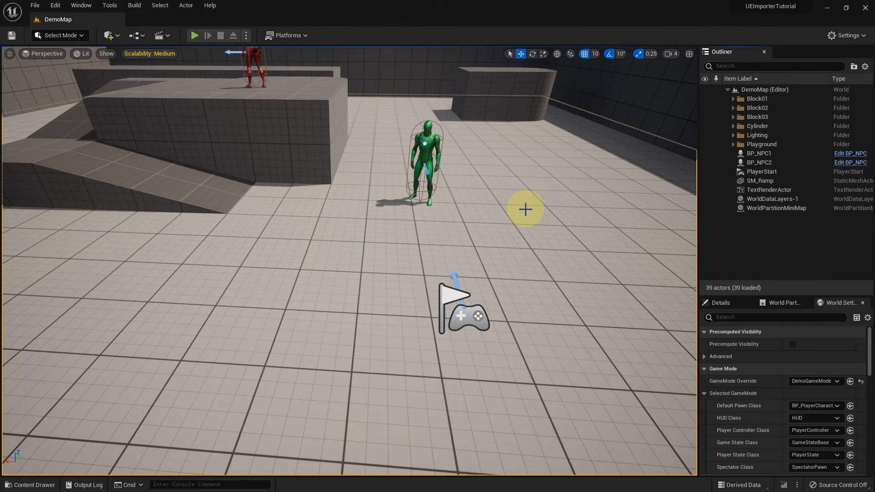
Enable the ArticyImporter plugin in the Plugins list and restart the editor.
left_click(53, 6)
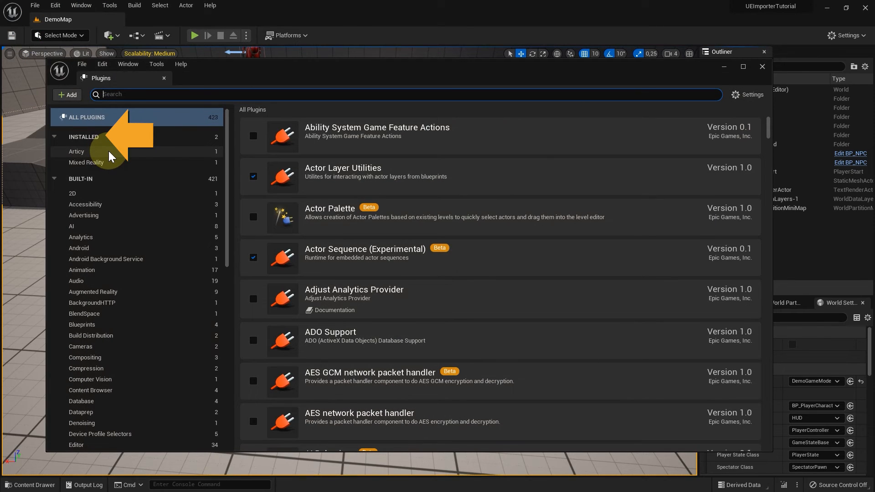
left_click(77, 151)
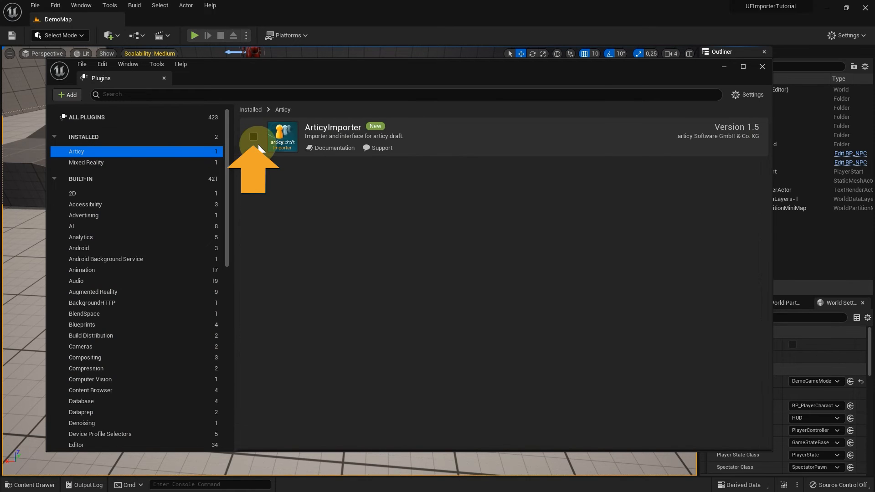
mouse_move(255, 140)
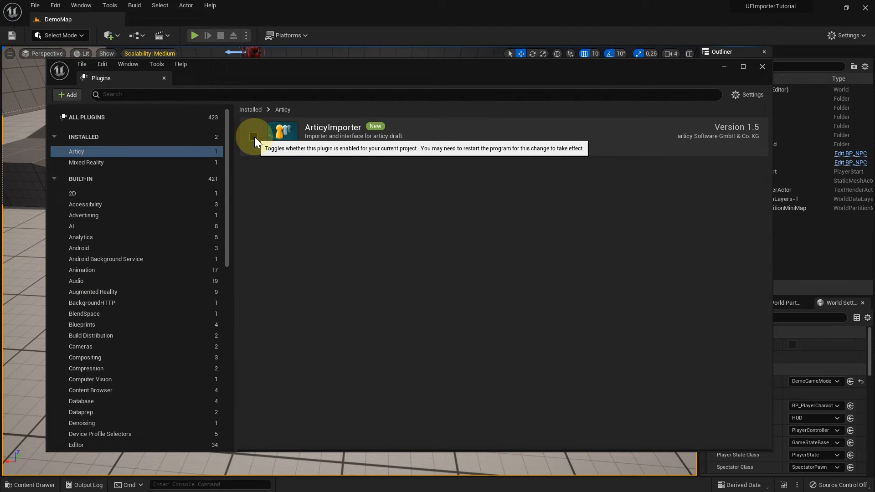
left_click(254, 139)
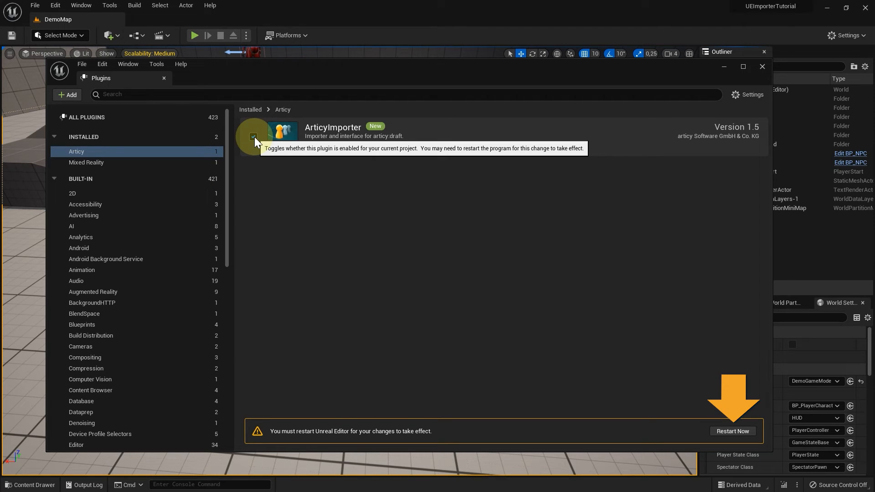
left_click(252, 137)
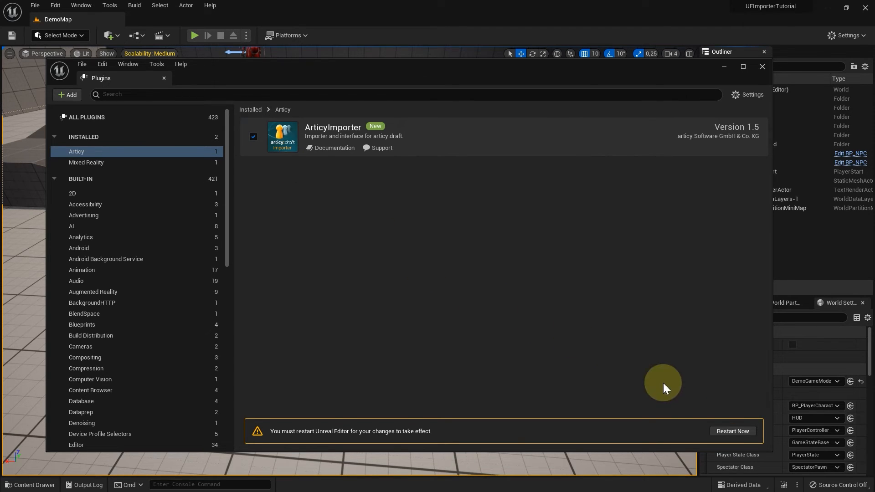
left_click(732, 431)
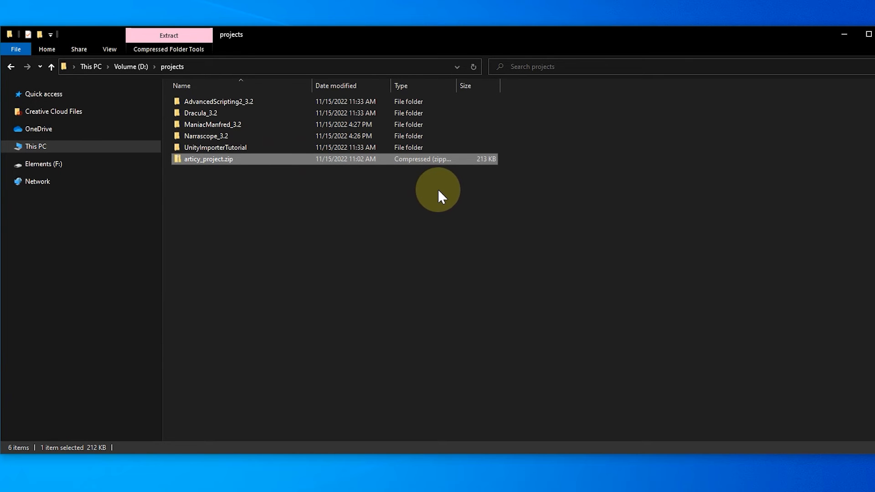
Bring up the context menu for articy_project.zip in the projects folder.
right_click(208, 159)
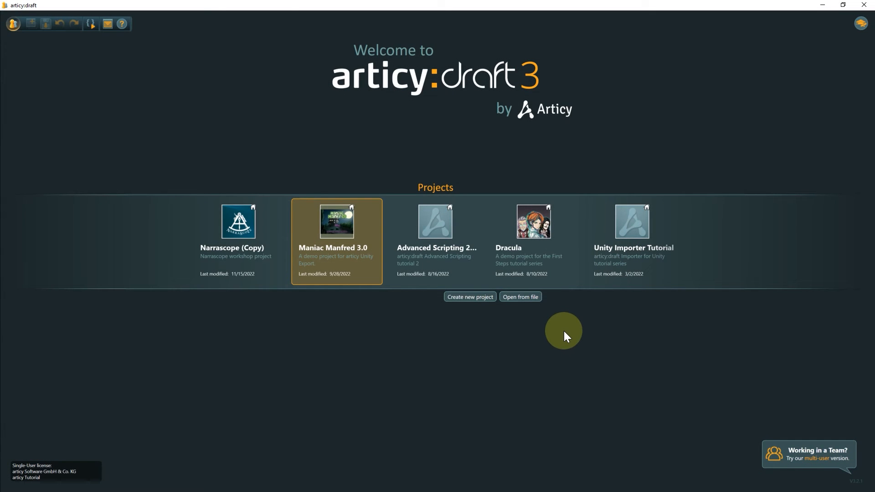
Open the UnrealImporterTutorial project file from the projects folder.
left_click(519, 296)
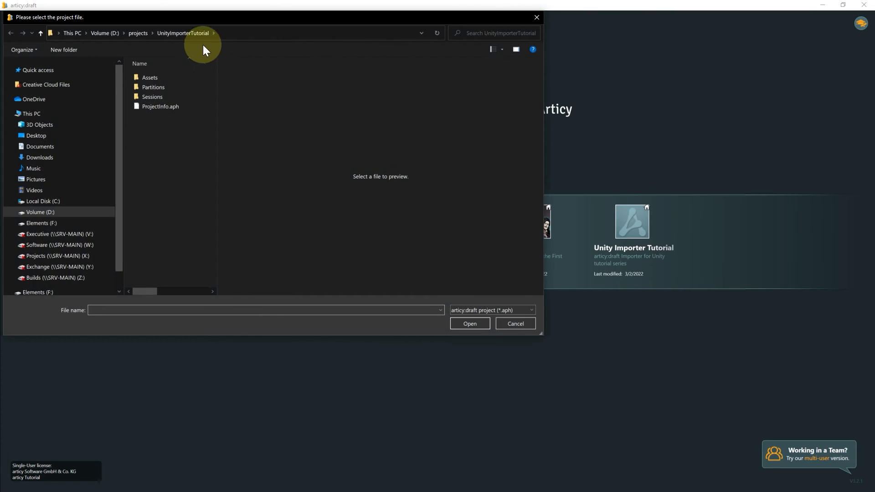
left_click(40, 33)
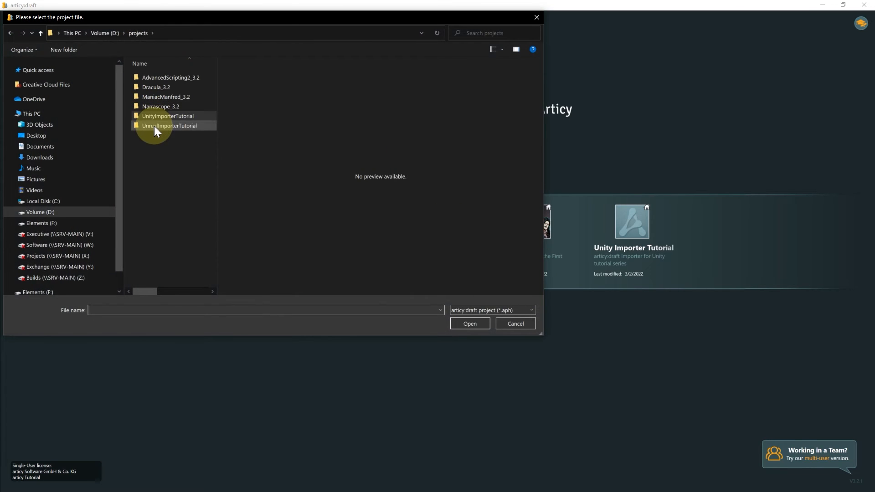
double_click(170, 126)
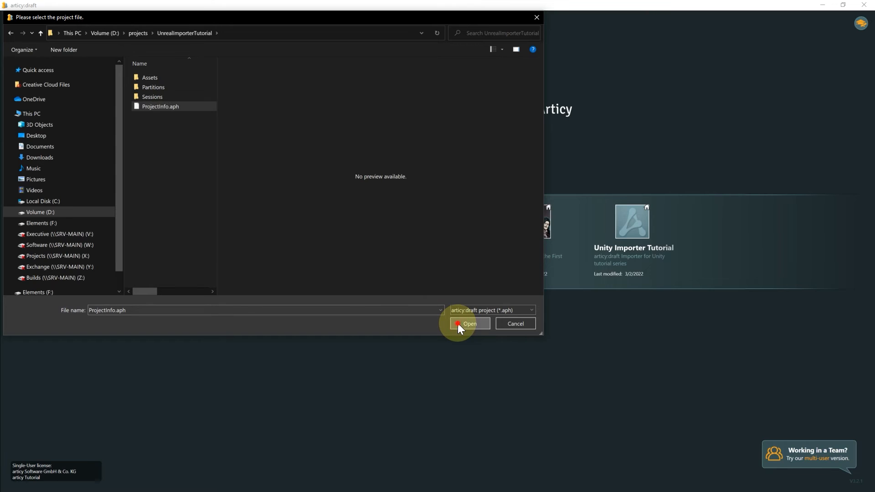
left_click(469, 324)
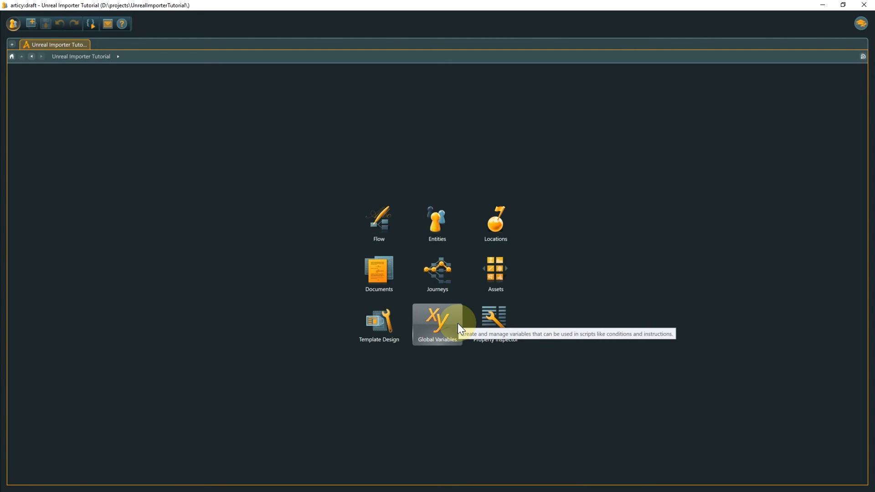
Enter the Flow section and drill into Dialogue 1's contents.
left_click(378, 218)
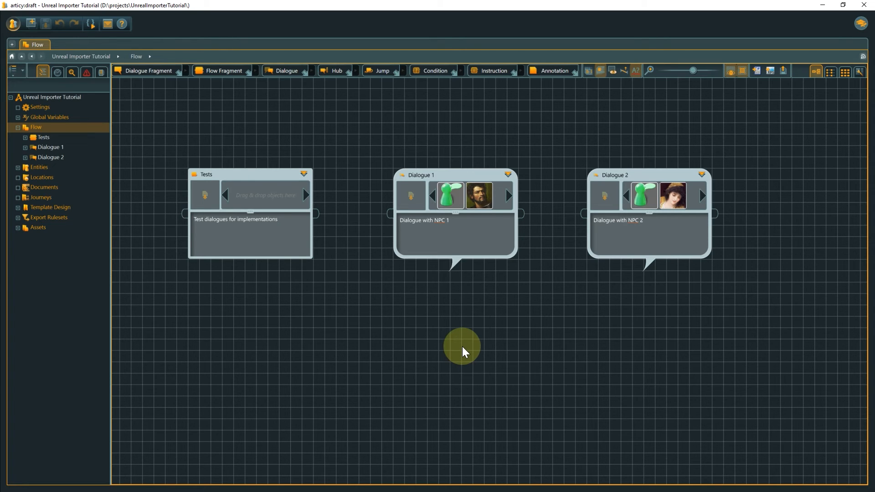
left_click(452, 220)
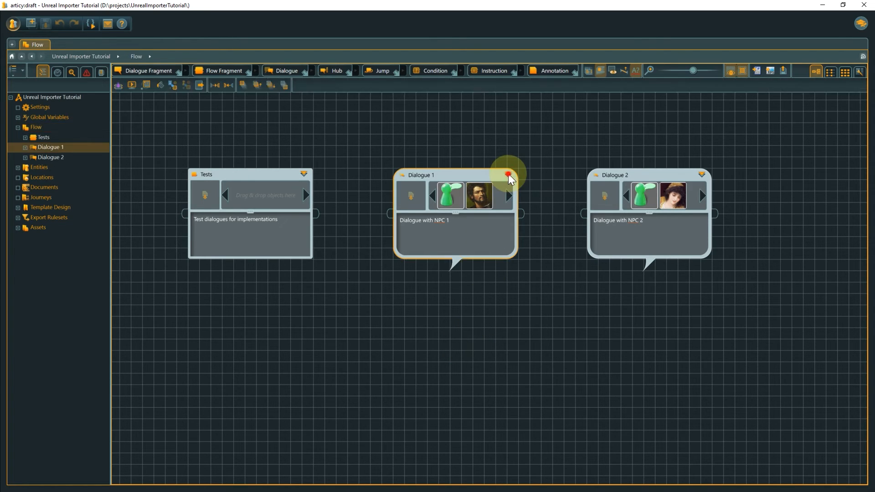
double_click(507, 175)
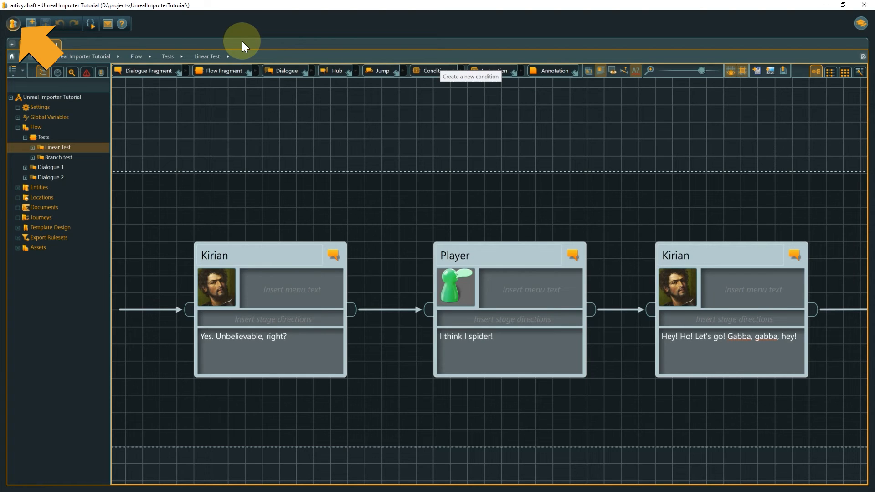
Export the project for Unreal Engine via the main menu's Export option.
left_click(12, 23)
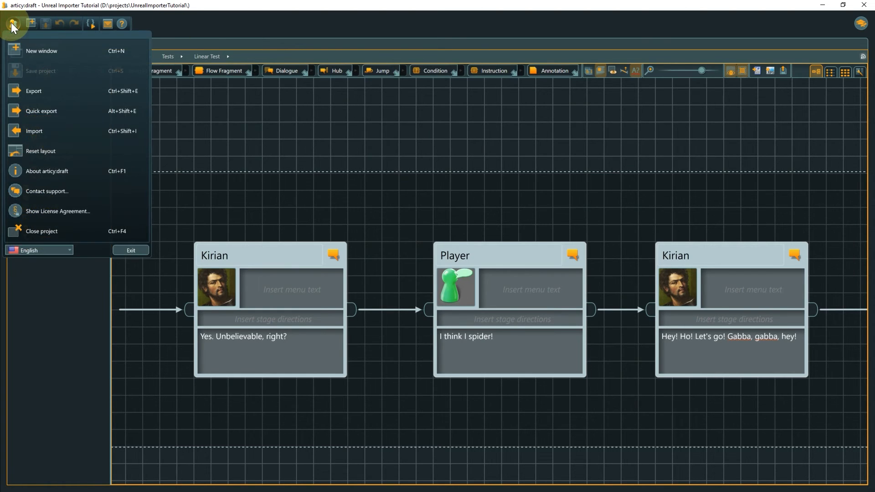
left_click(34, 91)
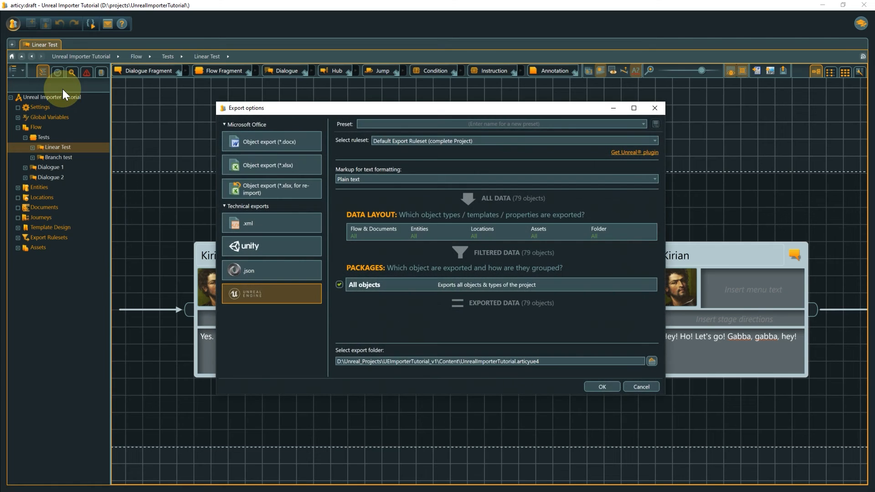
mouse_move(299, 222)
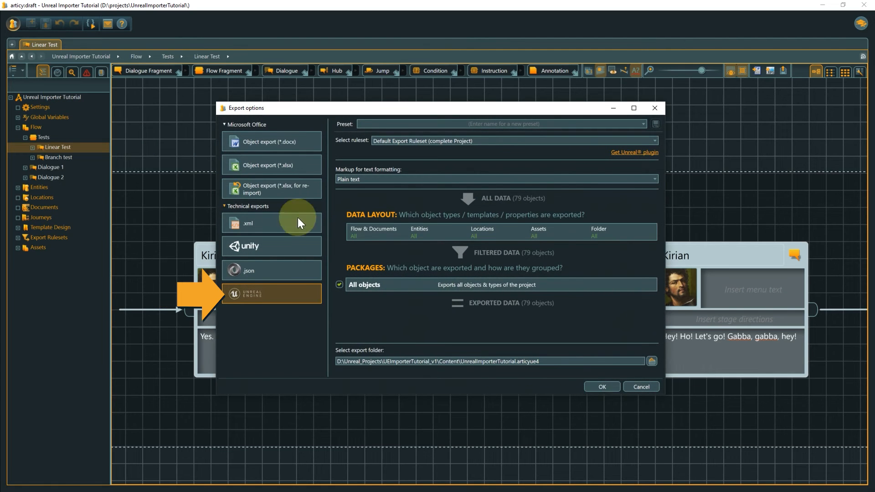
mouse_move(538, 327)
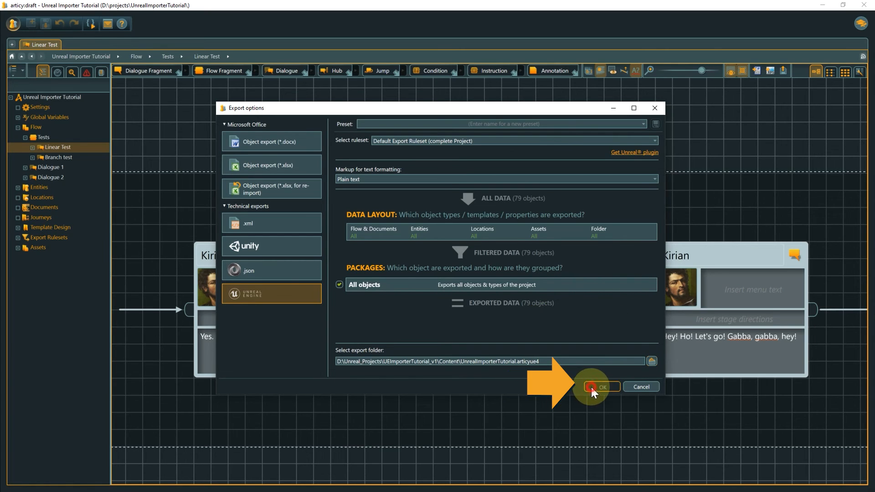
left_click(602, 387)
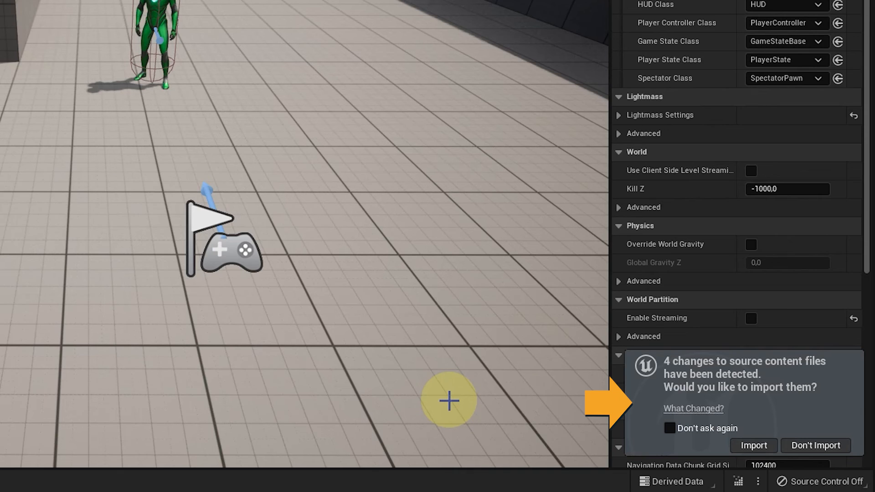
mouse_move(675, 422)
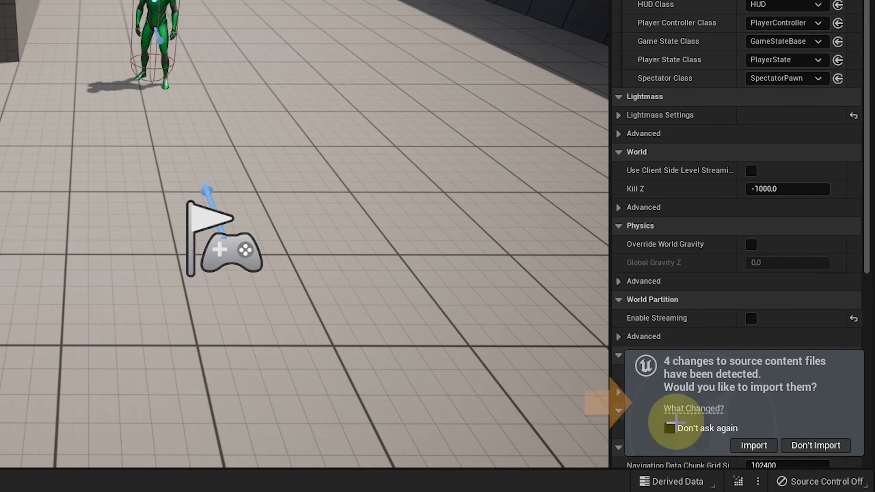
Auto-import the detected source changes and add the ArticyRuntime reference.
left_click(753, 446)
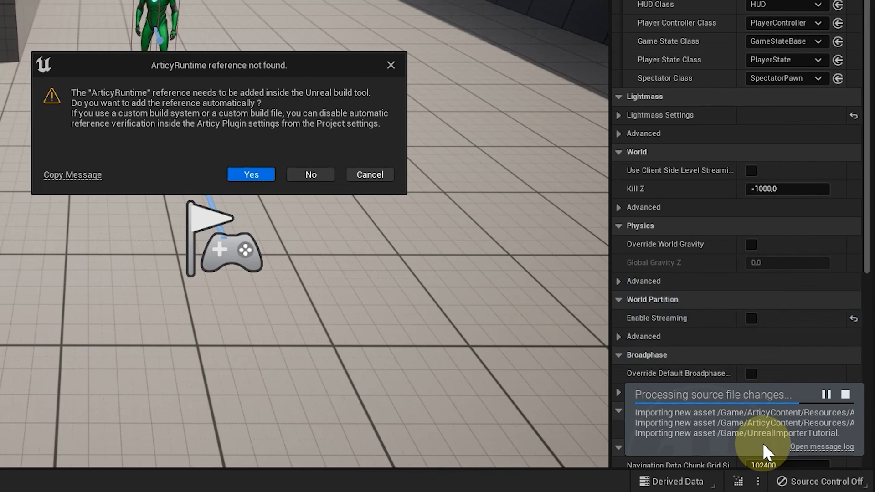
mouse_move(358, 242)
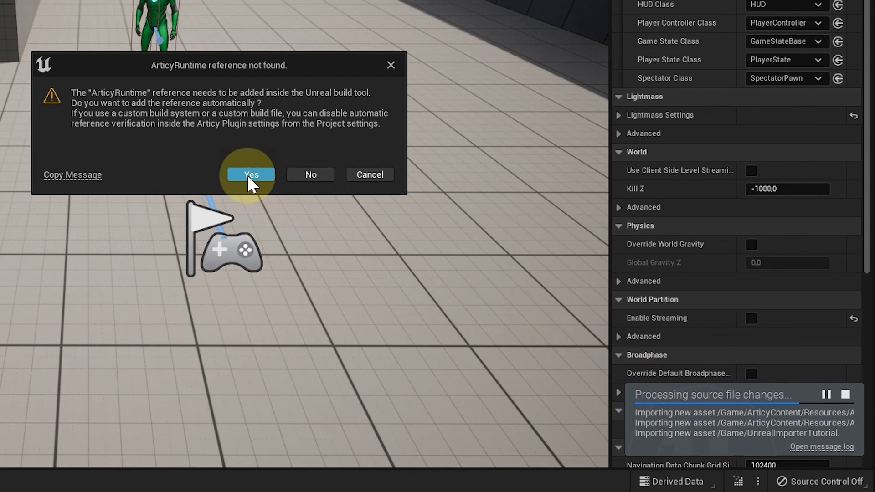
left_click(249, 174)
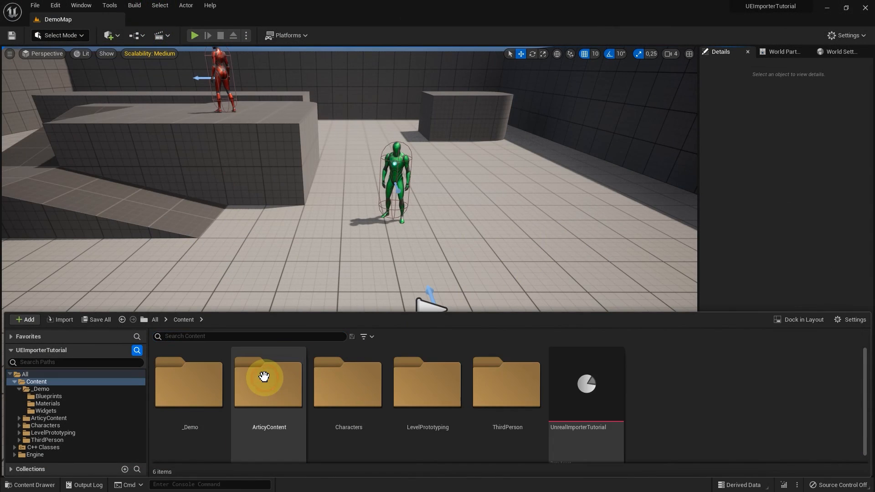
Inspect the imported ArticyContent folder and UnrealImporterTutorial asset, then reach the settings list.
left_click(268, 382)
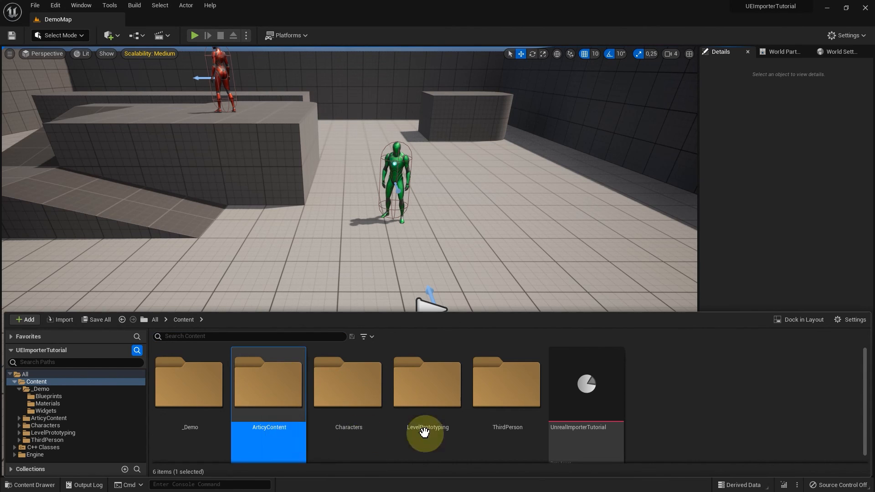
mouse_move(658, 432)
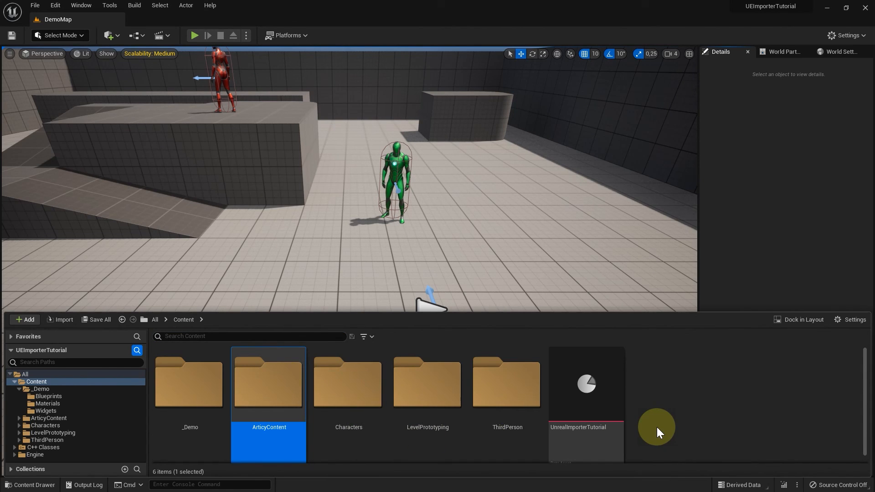
left_click(586, 384)
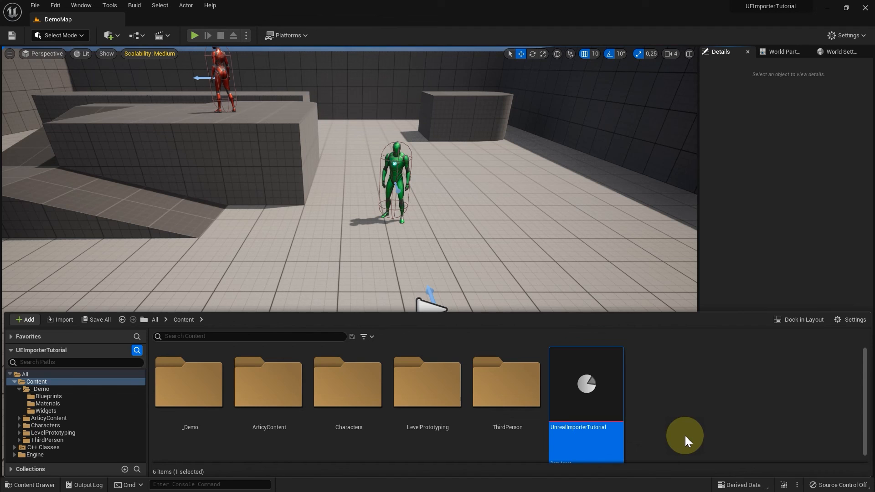
left_click(845, 36)
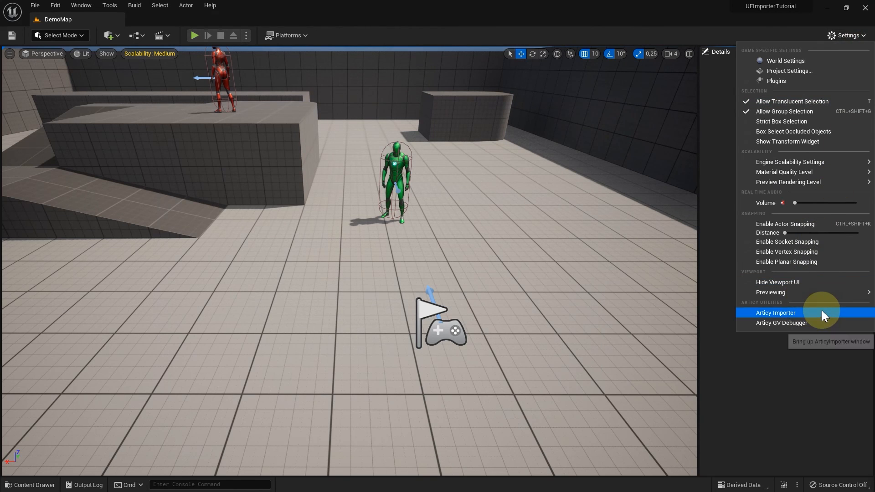
Bring up the articy:draft Importer window from Settings under Articy Utilities.
left_click(775, 313)
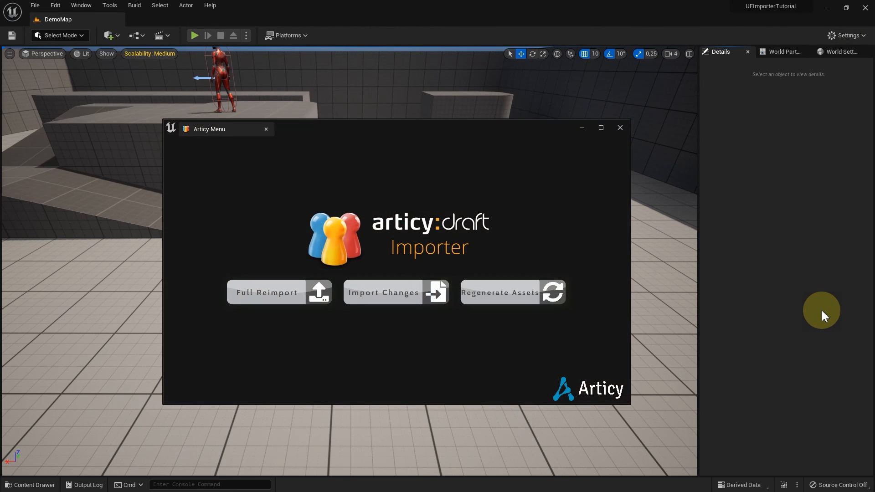